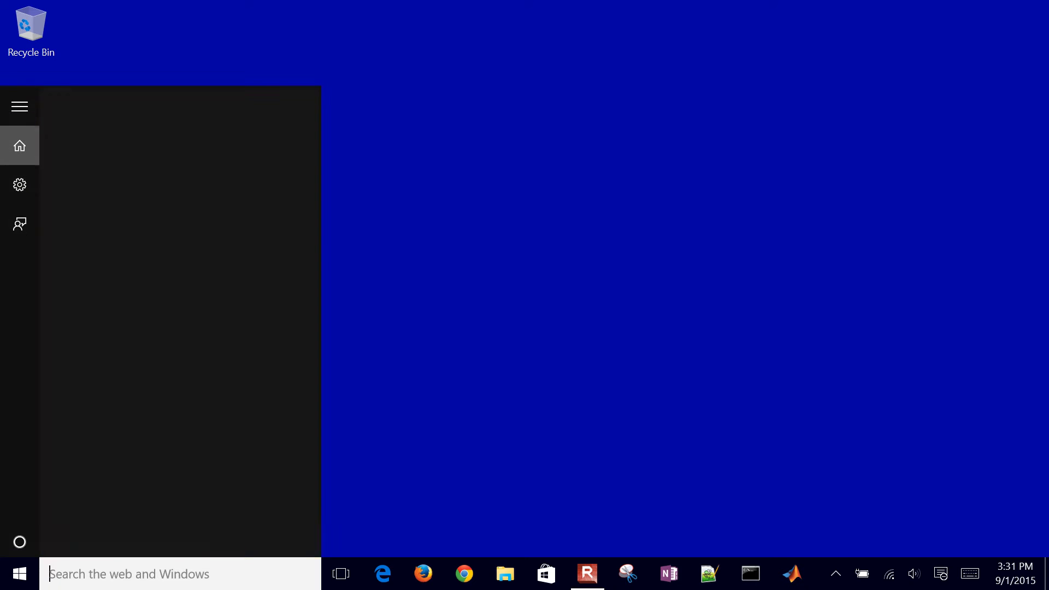
# Launch Excel from the Start menu search to reach the start screen
pyautogui.write('e')
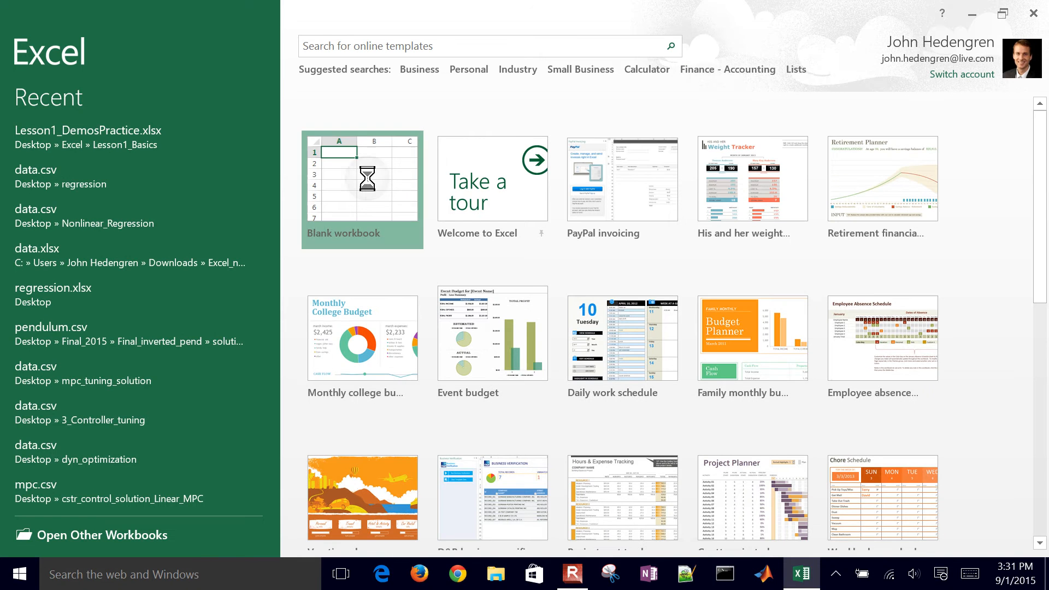
# Start a blank workbook with headers Item and Number and items 1 through 10 in column A
pyautogui.click(362, 189)
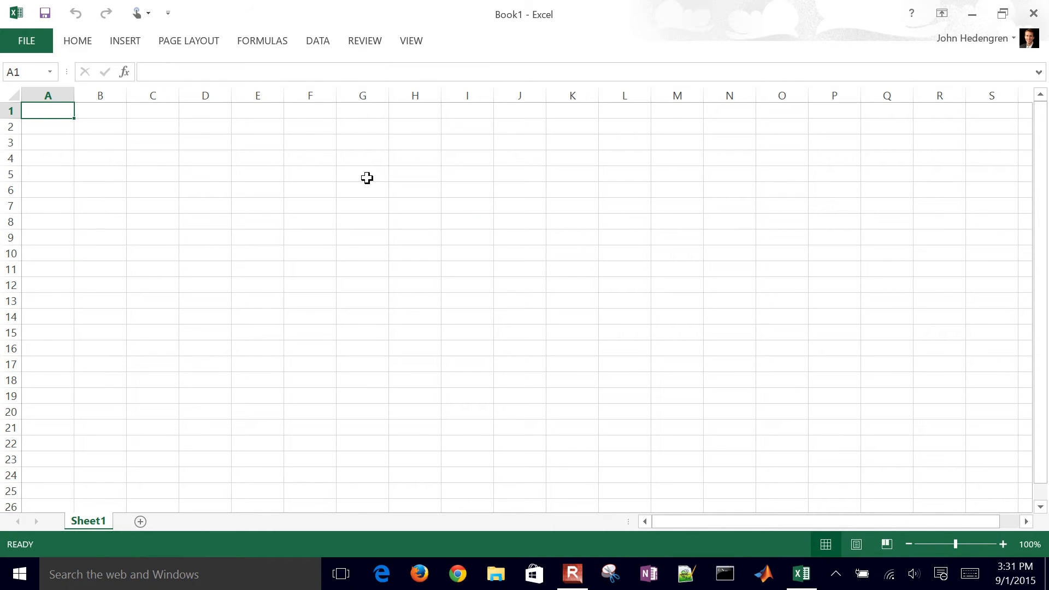
pyautogui.click(1001, 544)
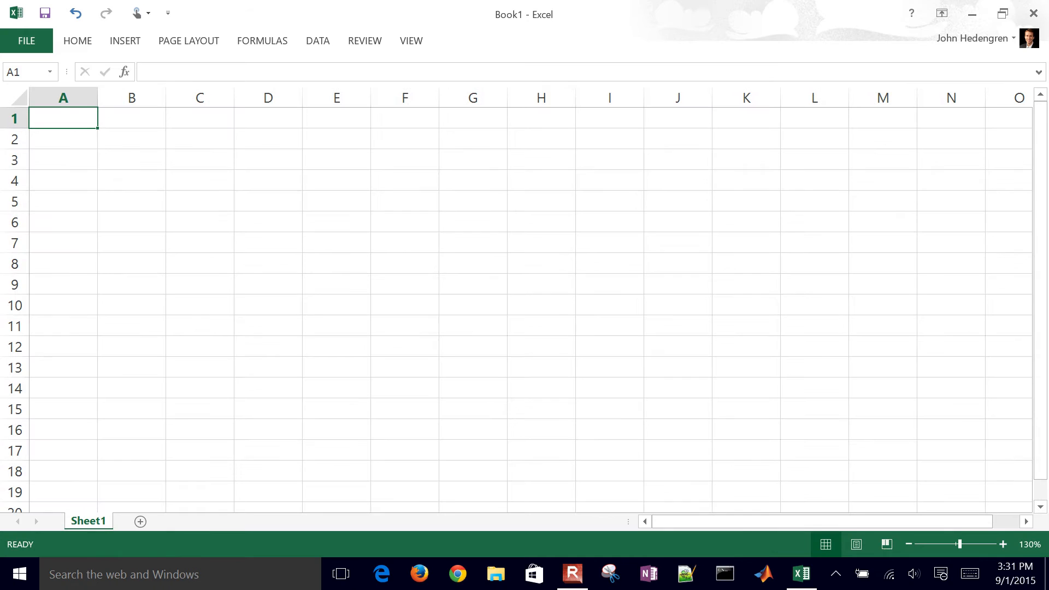
pyautogui.write('Item')
pyautogui.click(131, 118)
pyautogui.write('Number')
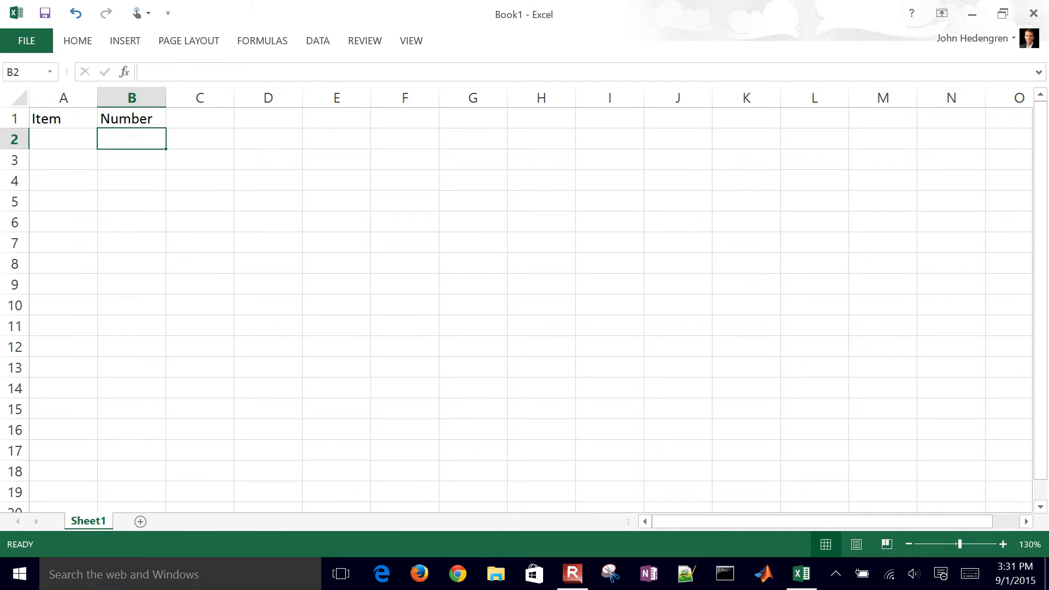
pyautogui.write('2')
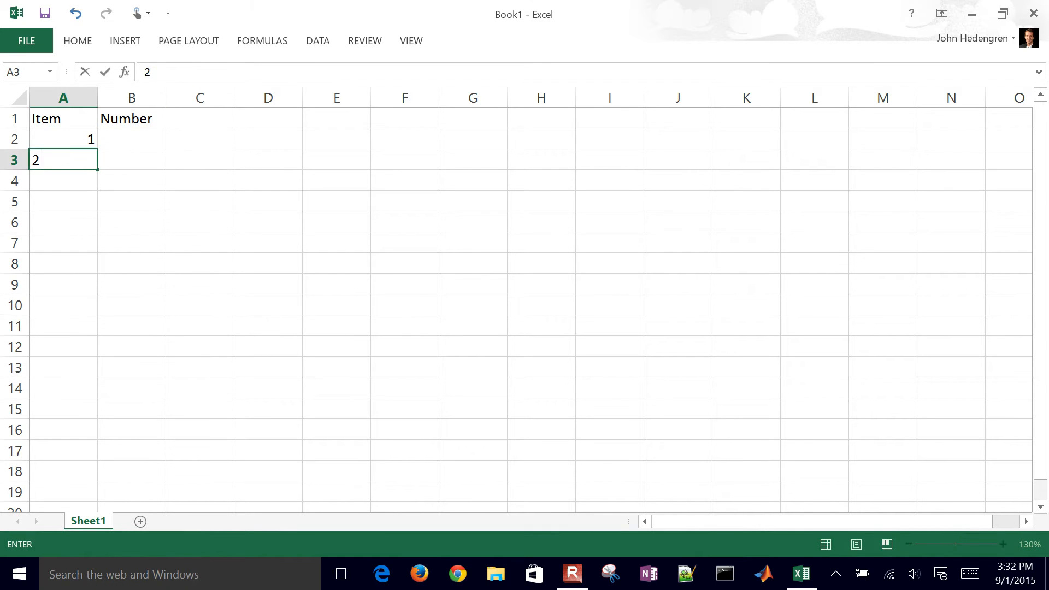
pyautogui.press('Enter')
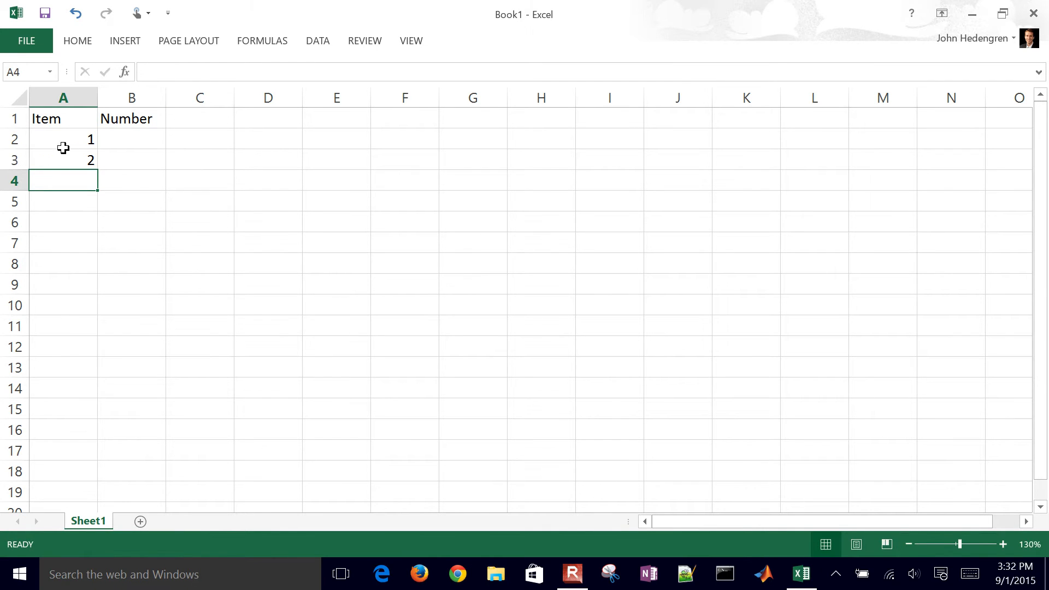
pyautogui.click(64, 138)
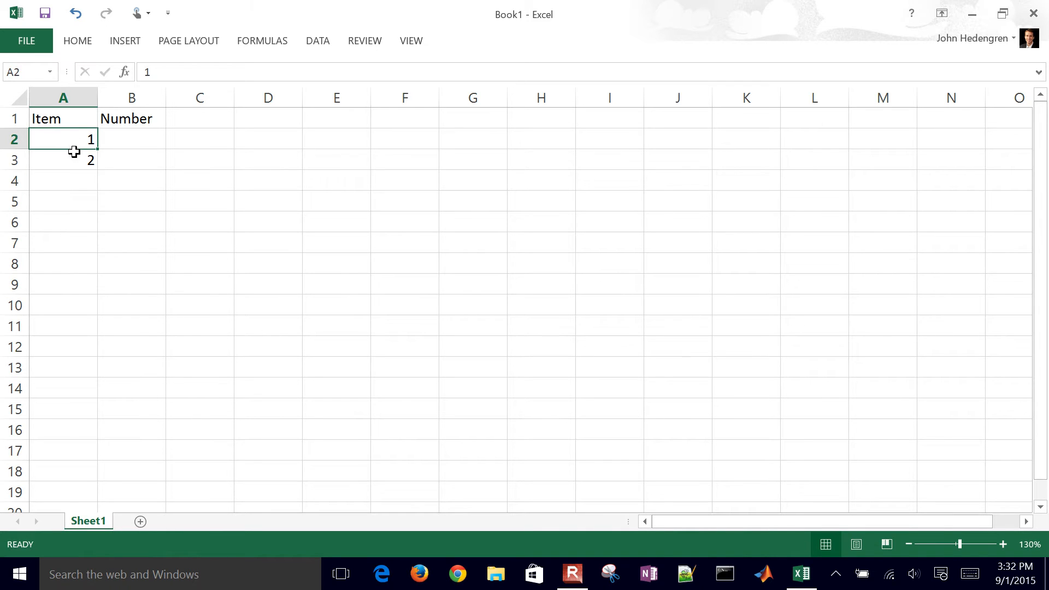
pyautogui.moveTo(63, 139); pyautogui.dragTo(63, 159)
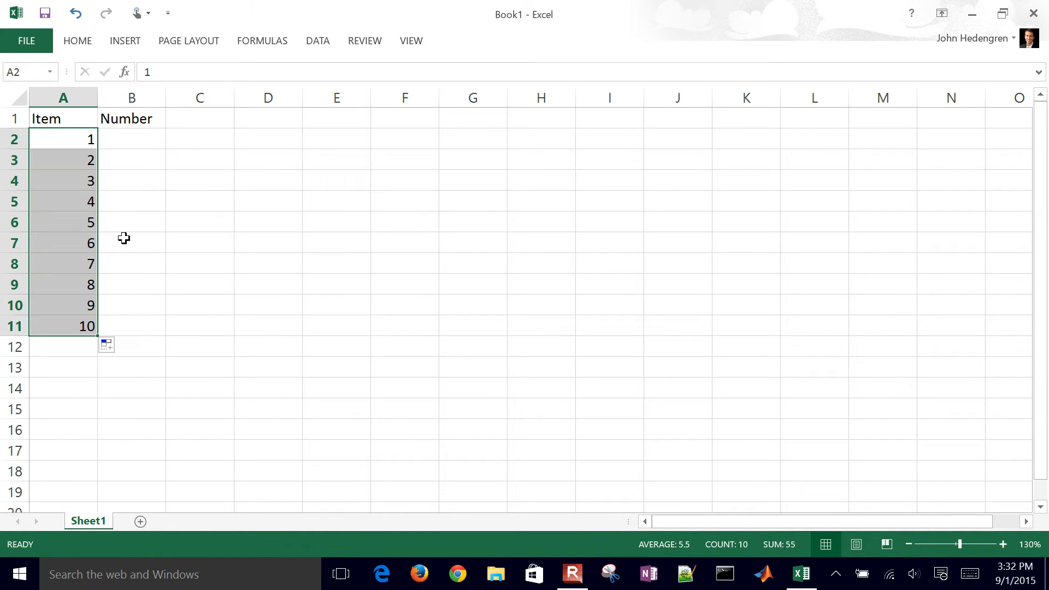
pyautogui.moveTo(89, 303)
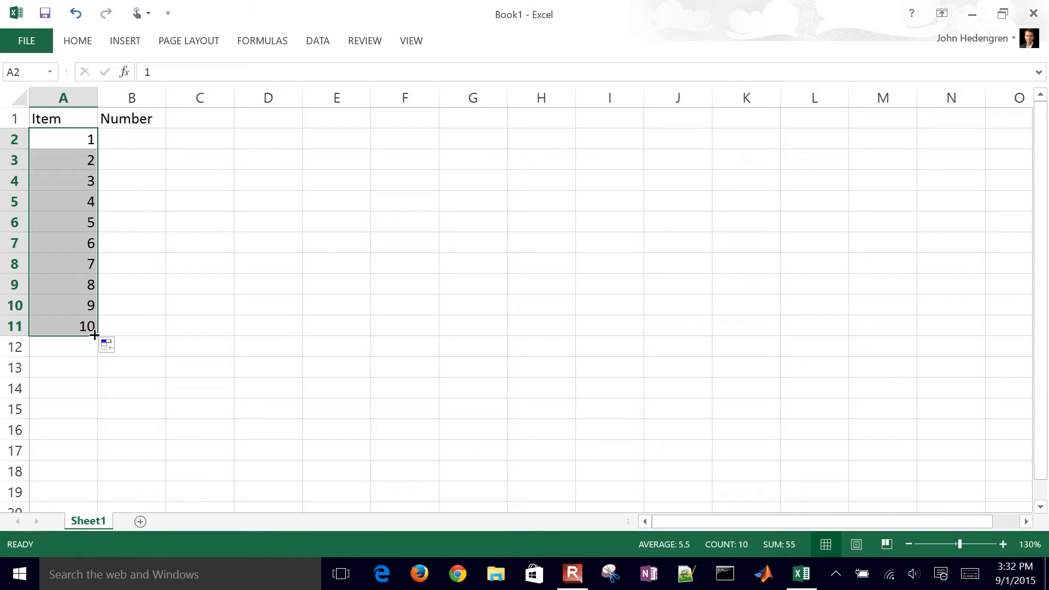
# Enter =RAND() in B2 to produce the first random number
pyautogui.click(131, 138)
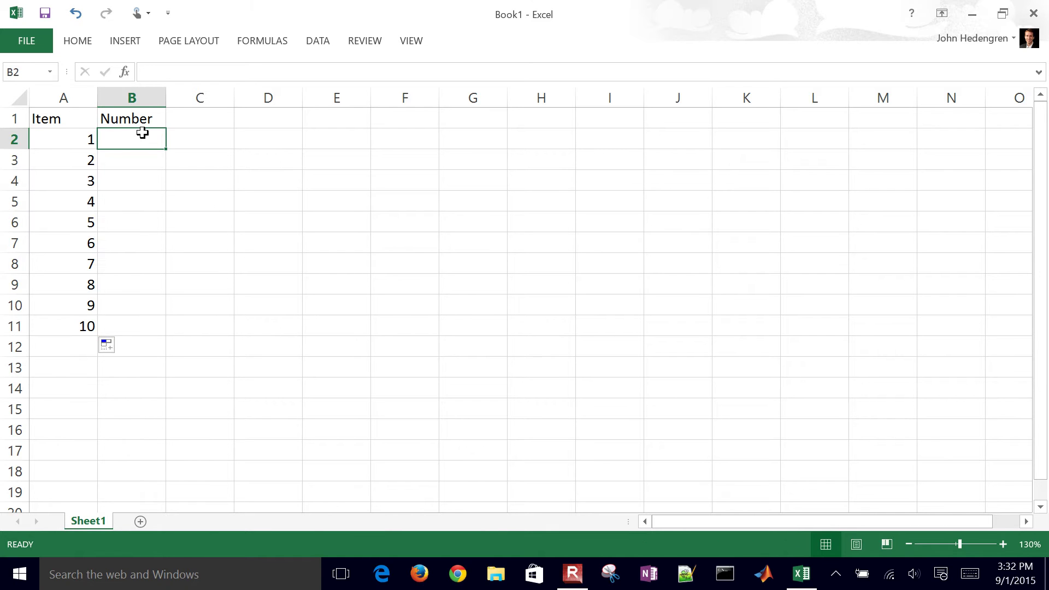
pyautogui.write('=r')
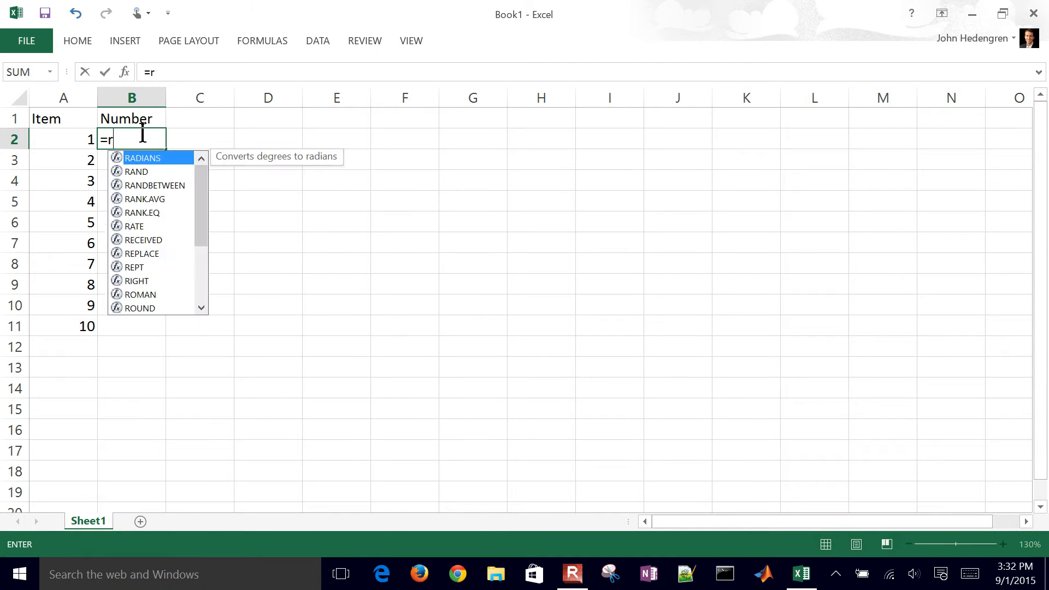
pyautogui.write('and(')
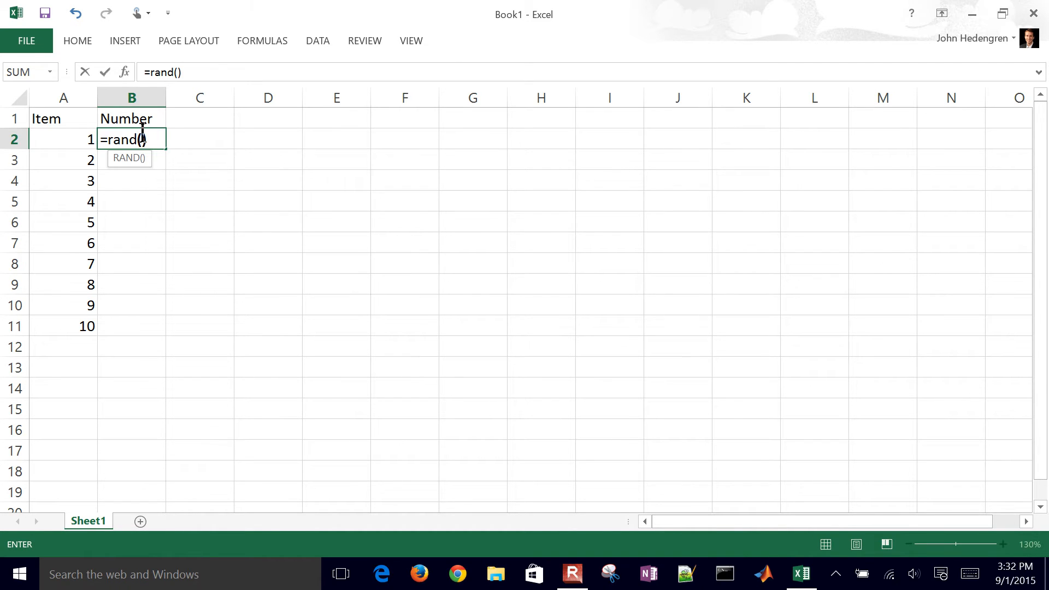
pyautogui.moveTo(276, 151)
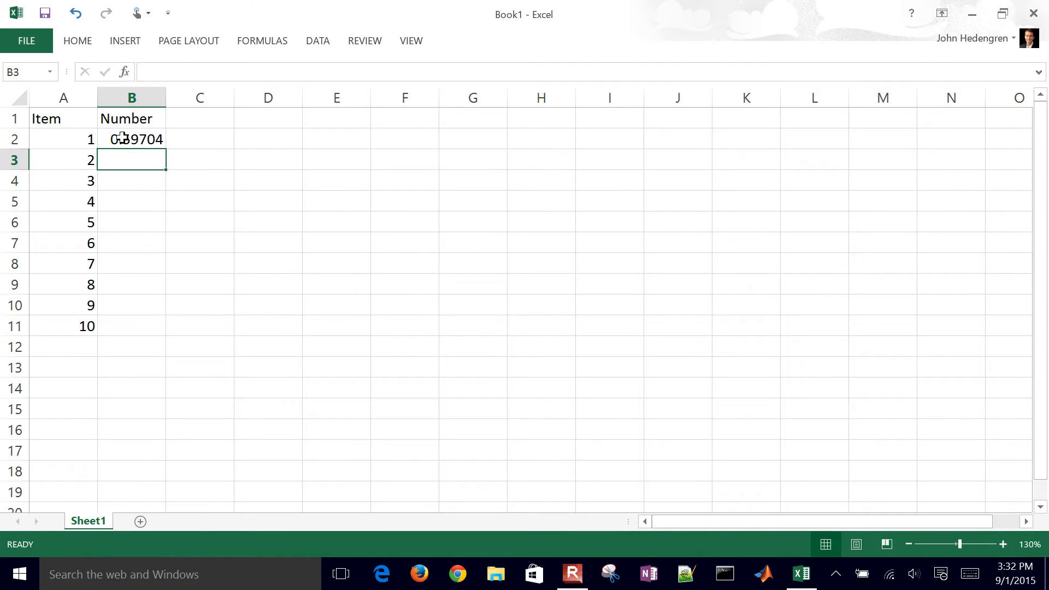
pyautogui.click(131, 138)
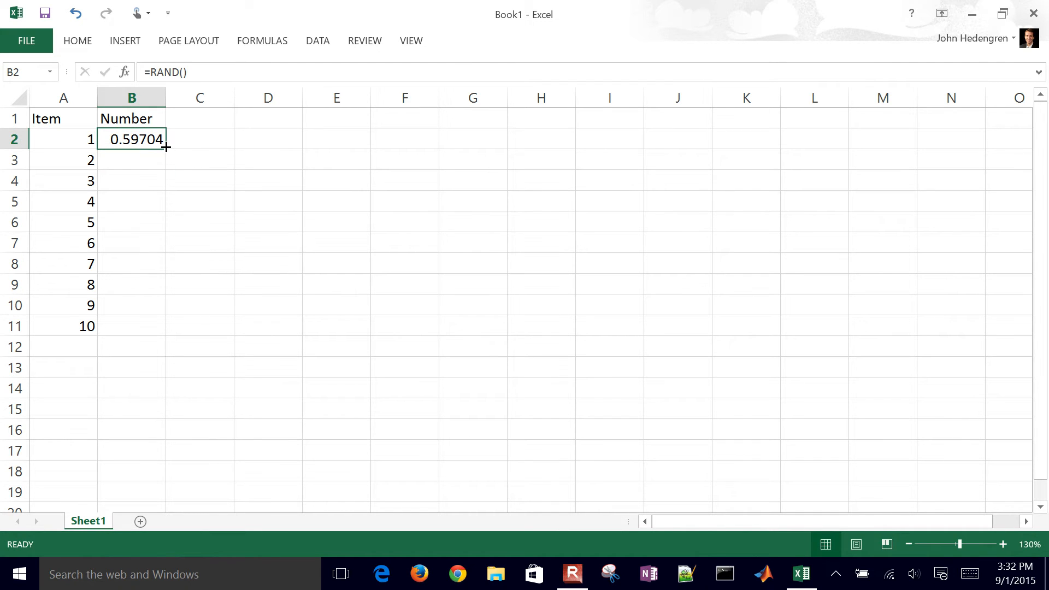
pyautogui.moveTo(166, 152)
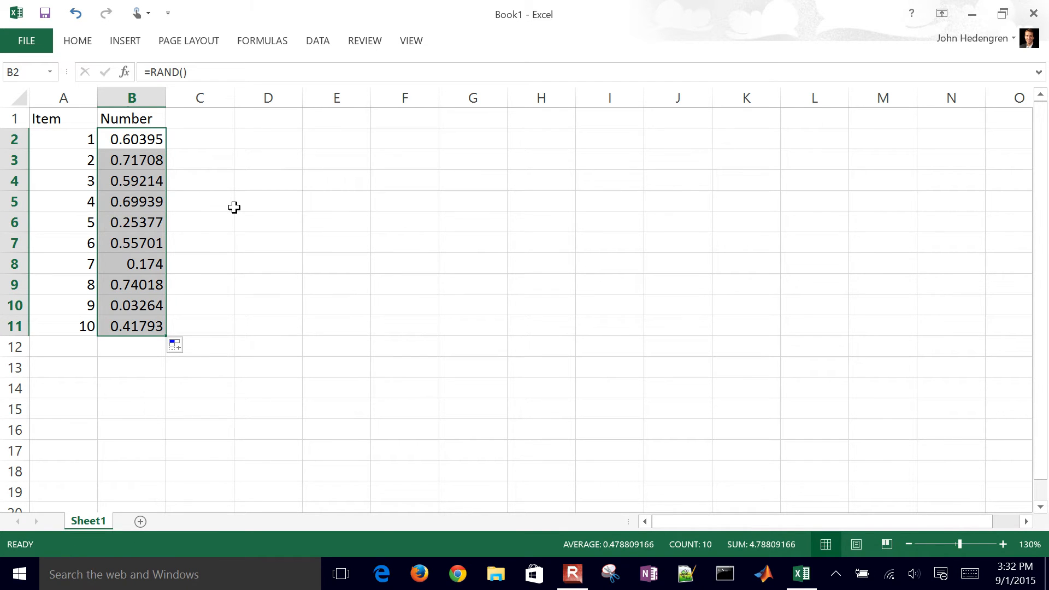
pyautogui.moveTo(115, 261)
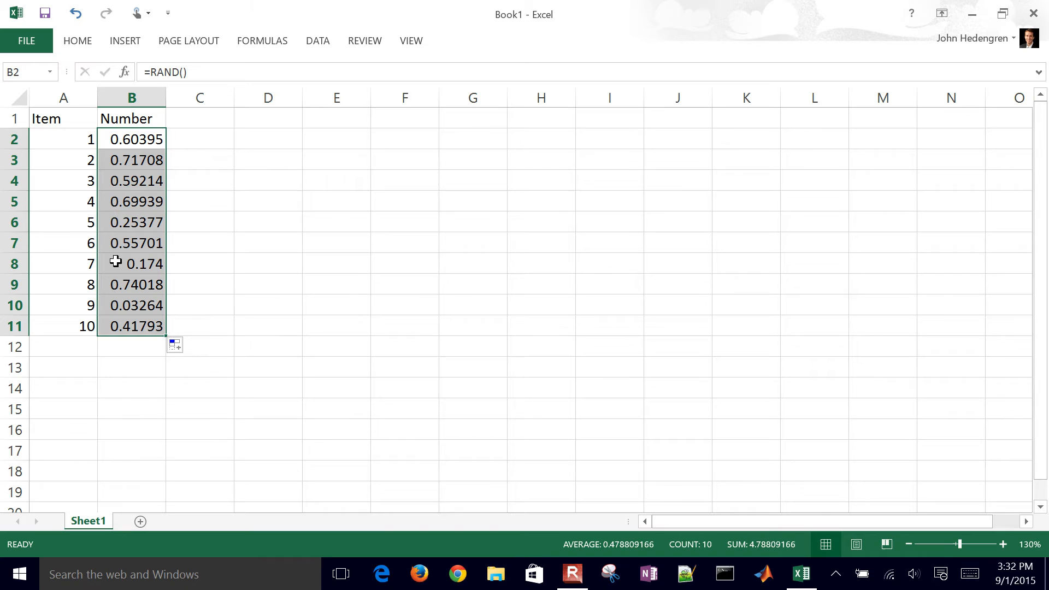
pyautogui.moveTo(75, 328)
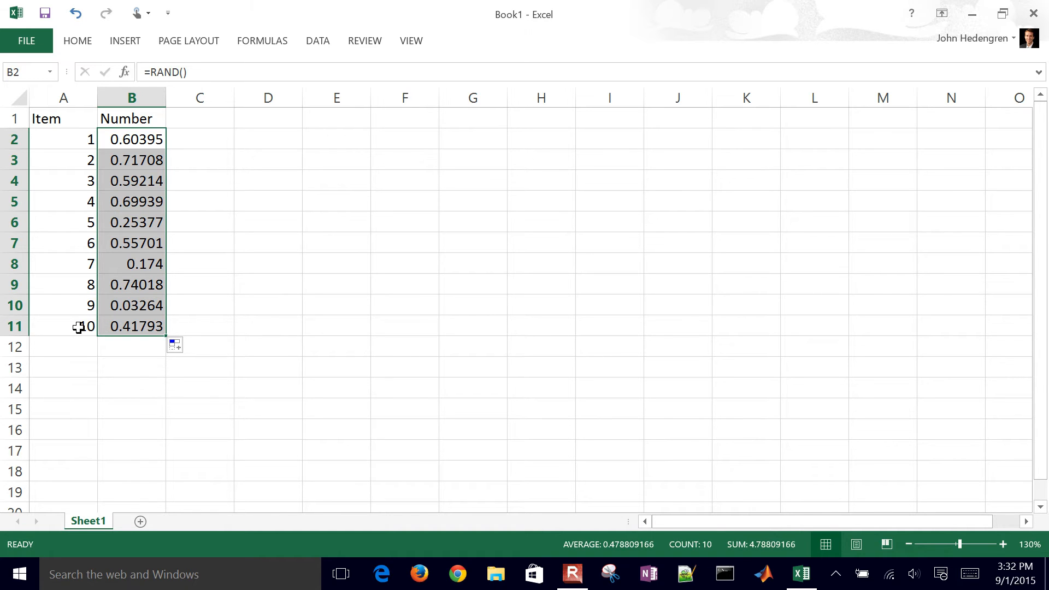
pyautogui.moveTo(122, 377)
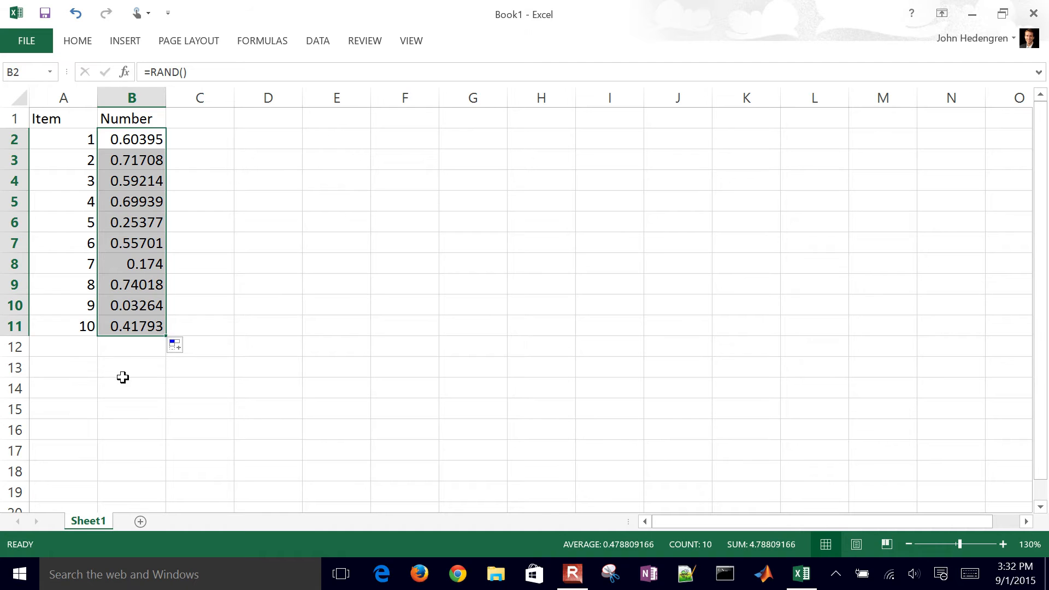
# Label A13:A17 with Average, Max, Min, StDev and Sum below the numbers
pyautogui.click(131, 388)
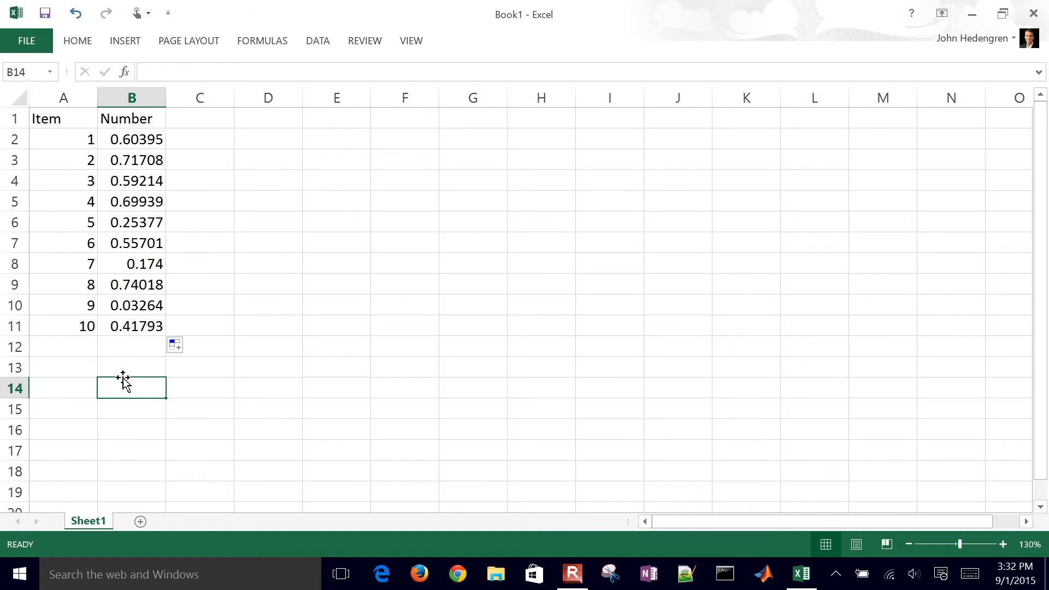
pyautogui.moveTo(132, 340)
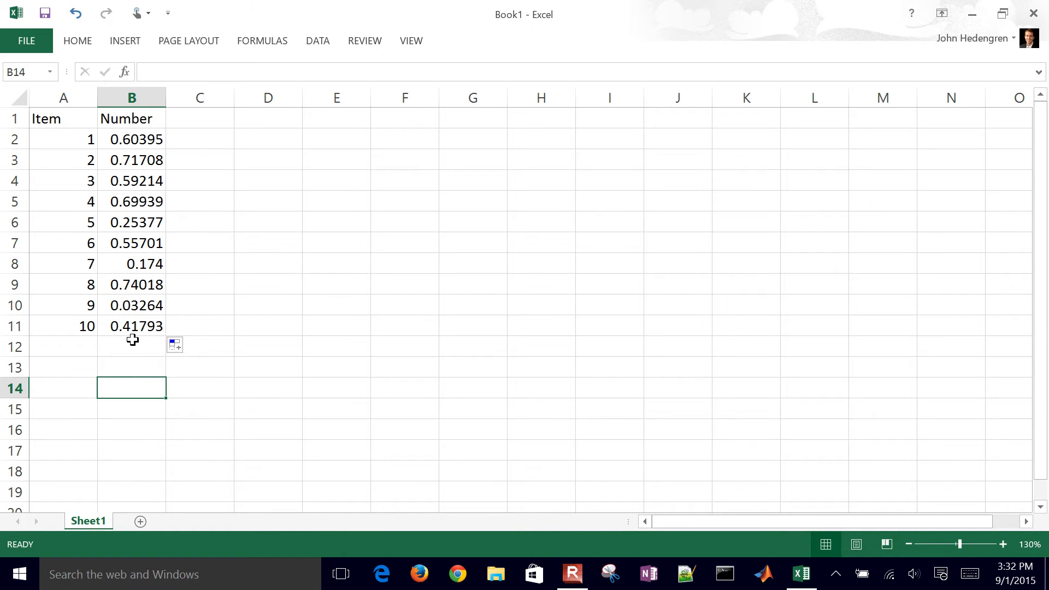
pyautogui.moveTo(975, 548)
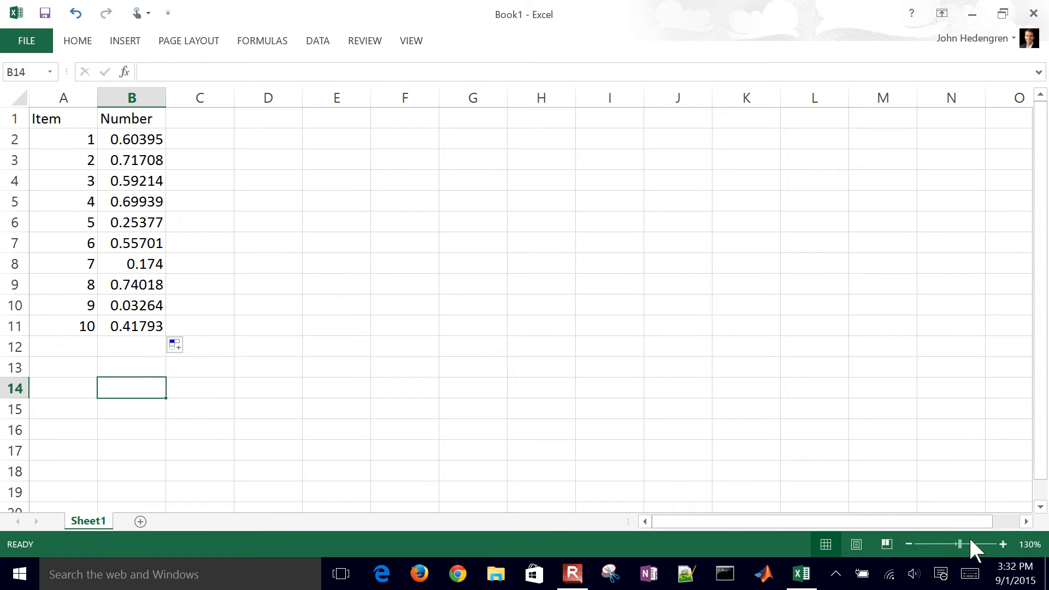
pyautogui.click(1002, 544)
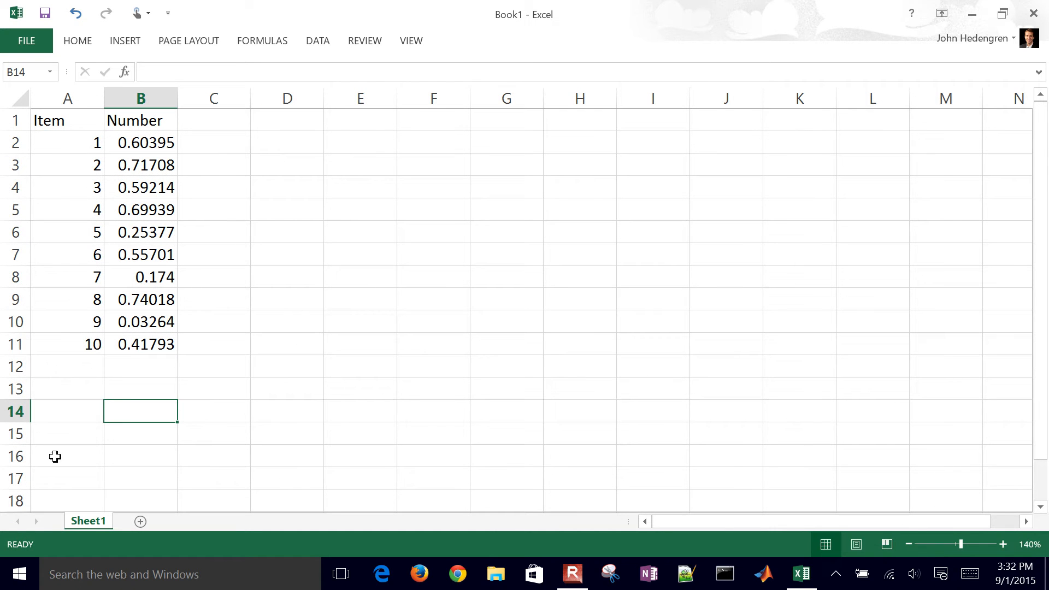
pyautogui.click(67, 387)
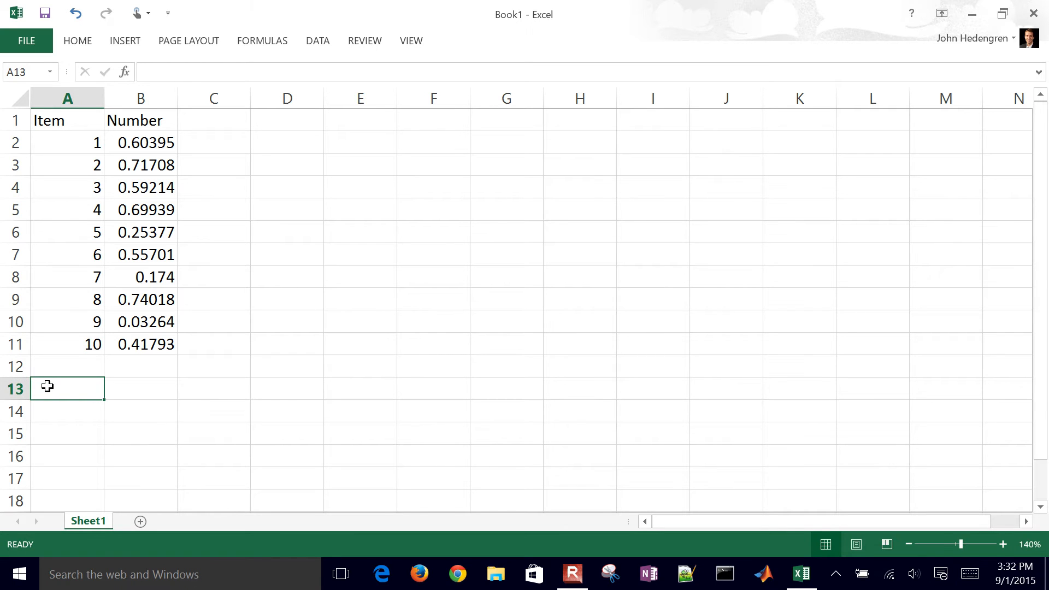
pyautogui.write('A')
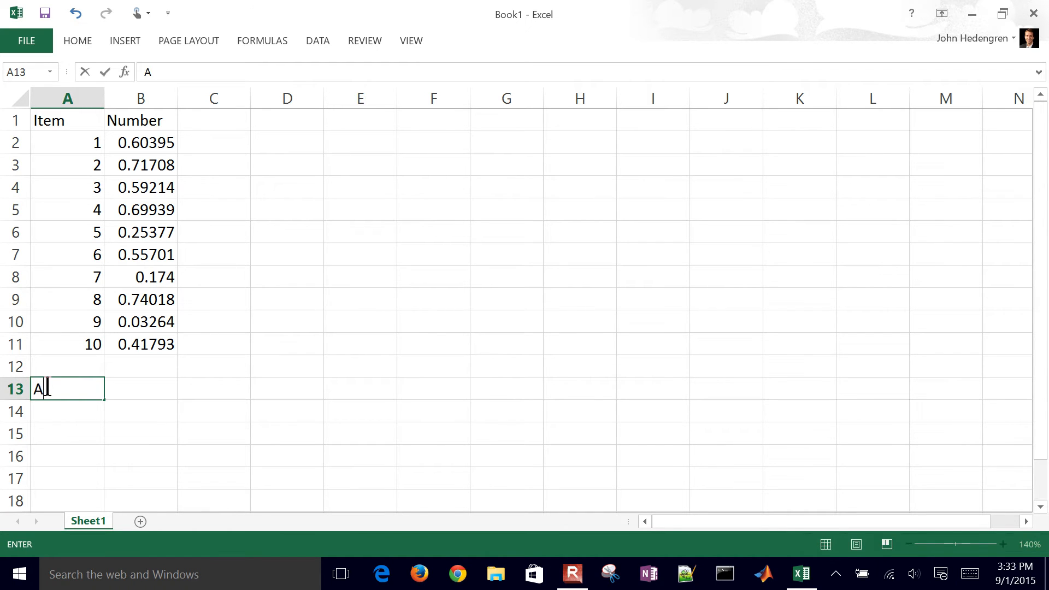
pyautogui.write('verage')
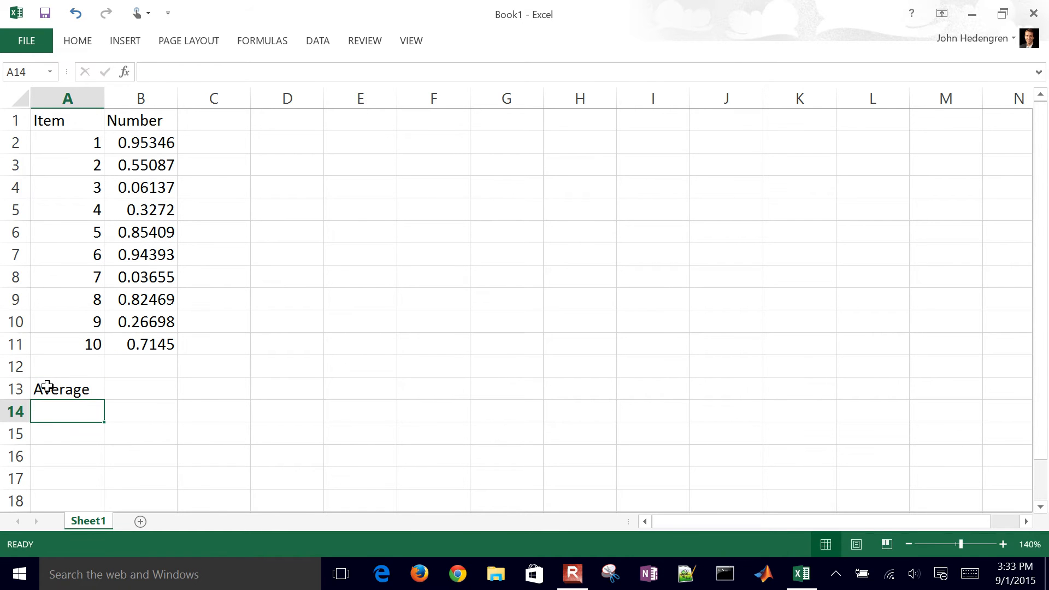
pyautogui.write('max')
pyautogui.click(67, 434)
pyautogui.write('Min')
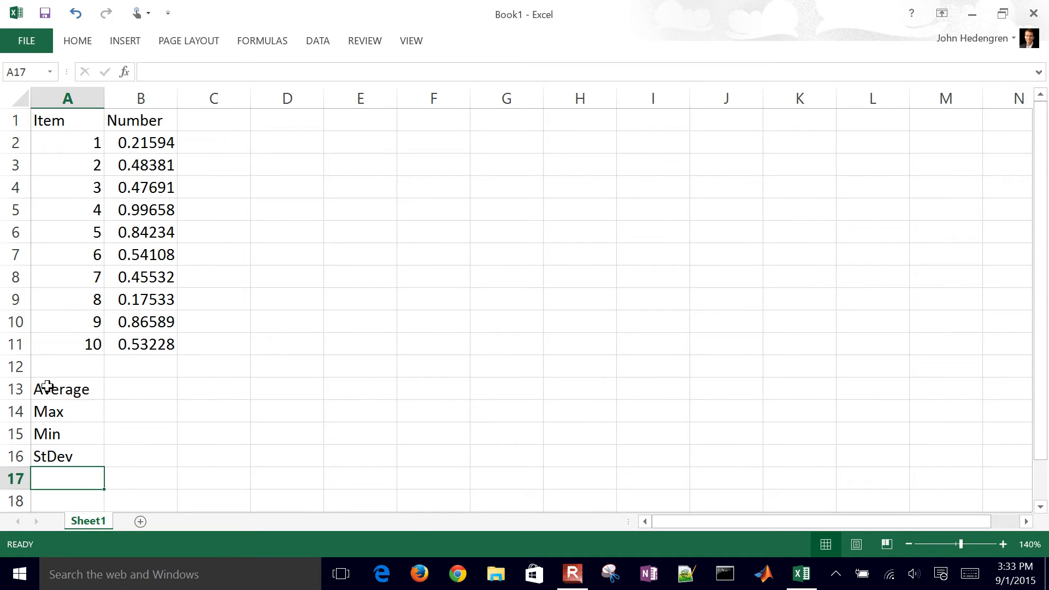
pyautogui.moveTo(400, 413)
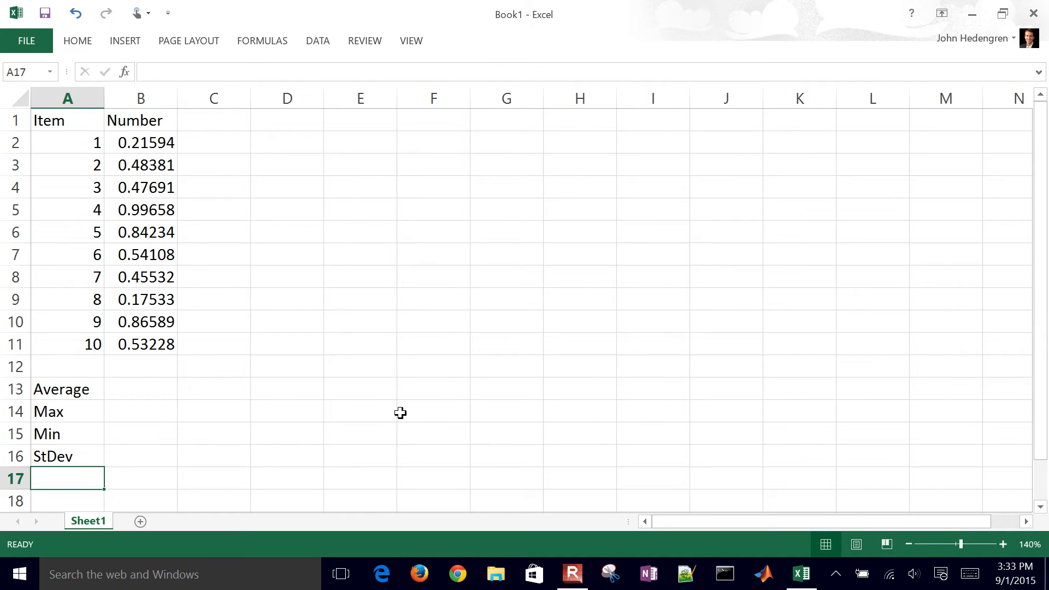
pyautogui.write('Sum')
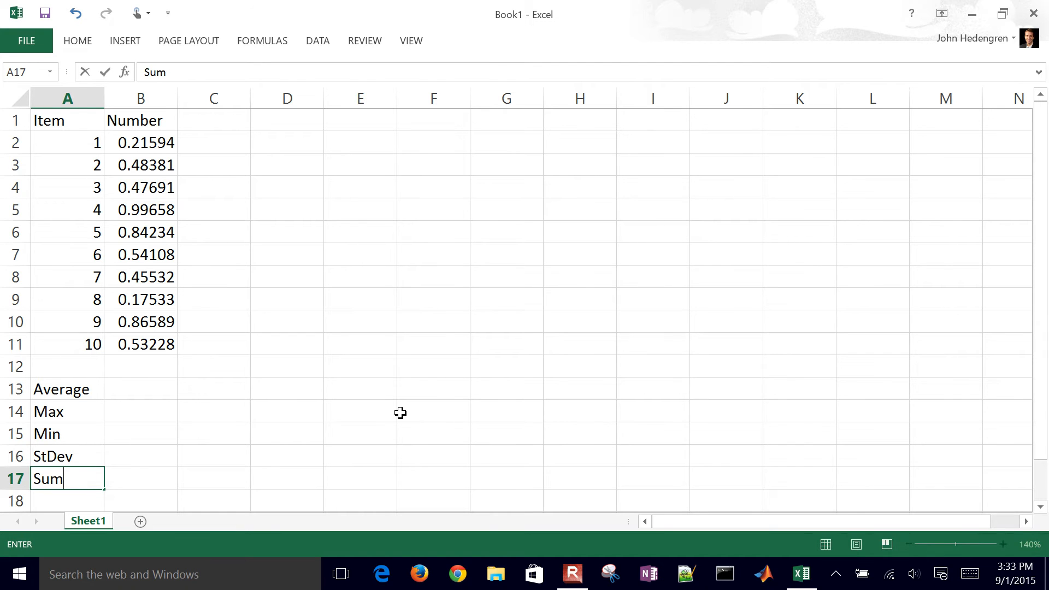
pyautogui.press('Enter')
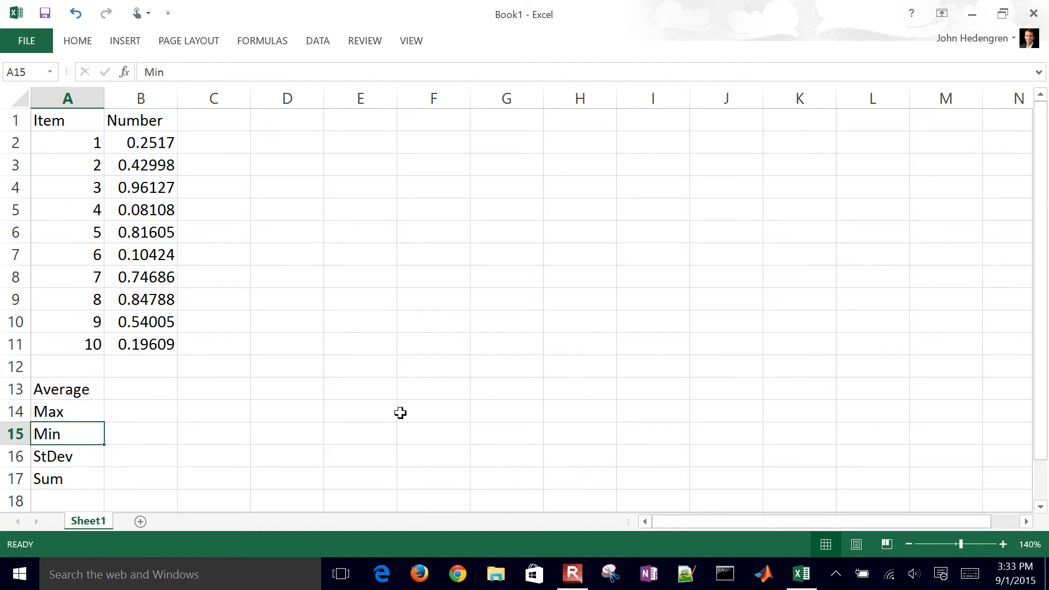
pyautogui.click(47, 477)
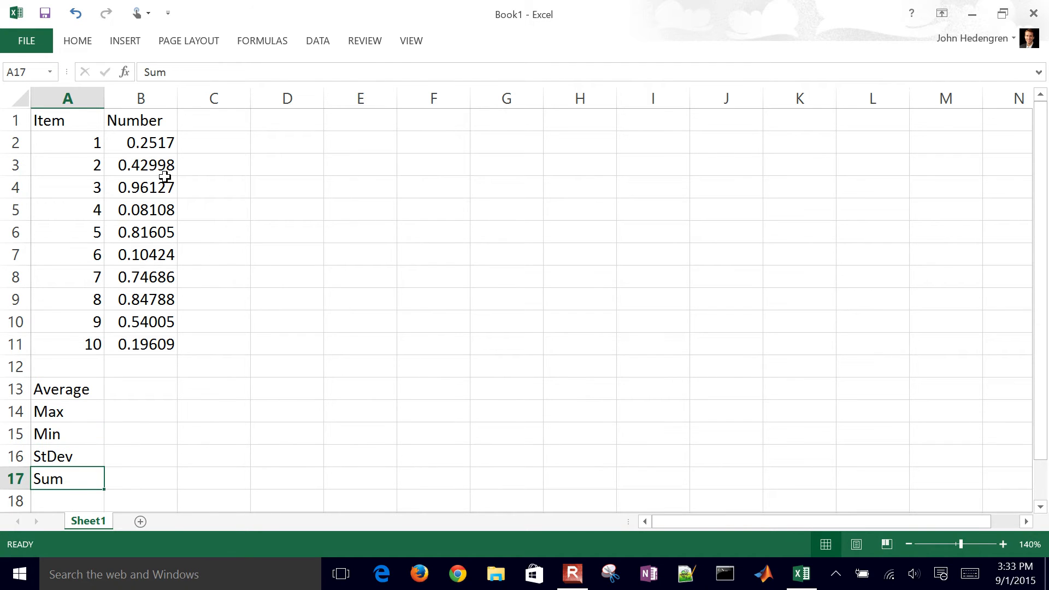
# Change B2 to =RAND()*100 so the numbers range from 0 to 100
pyautogui.write('=RAND()')
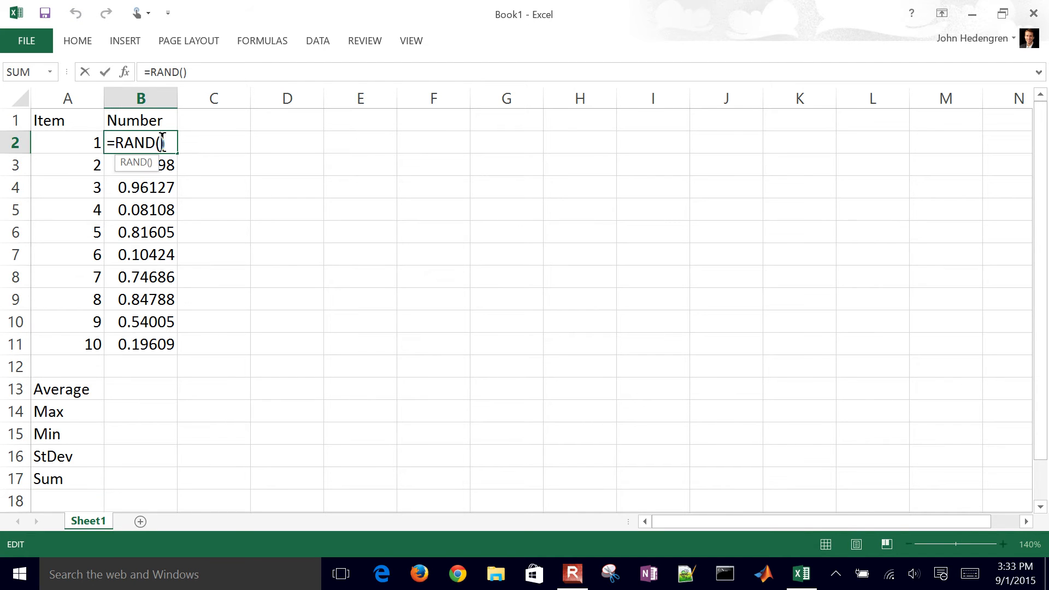
pyautogui.write('*1')
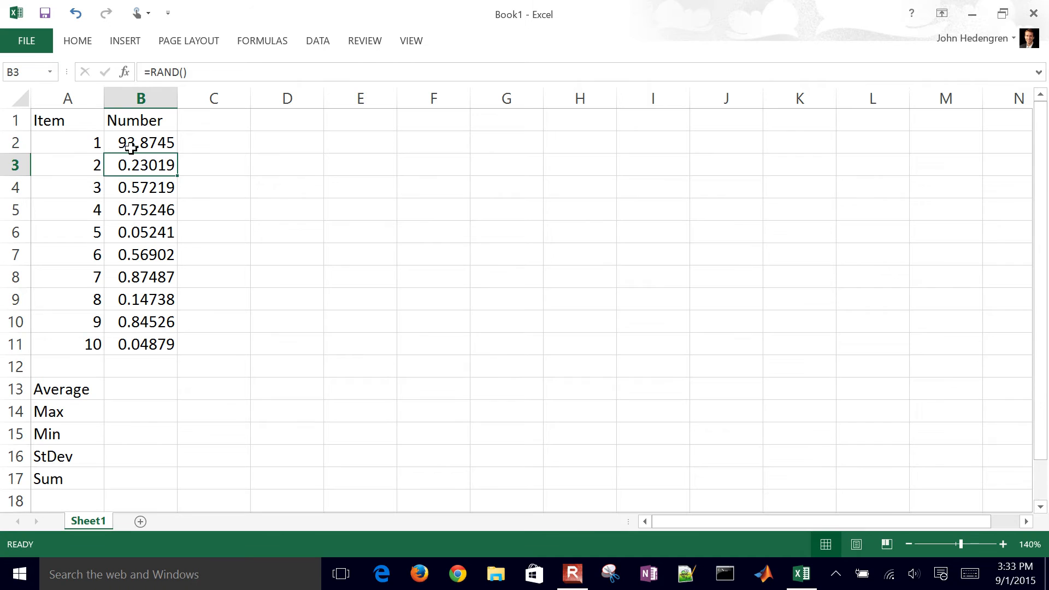
pyautogui.click(141, 142)
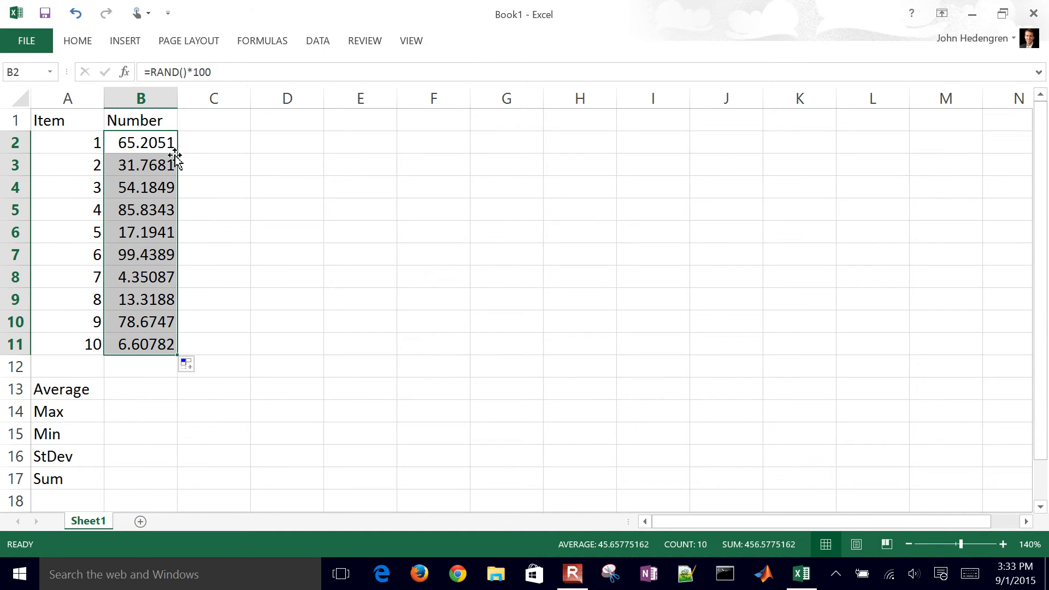
pyautogui.click(213, 232)
pyautogui.write('=')
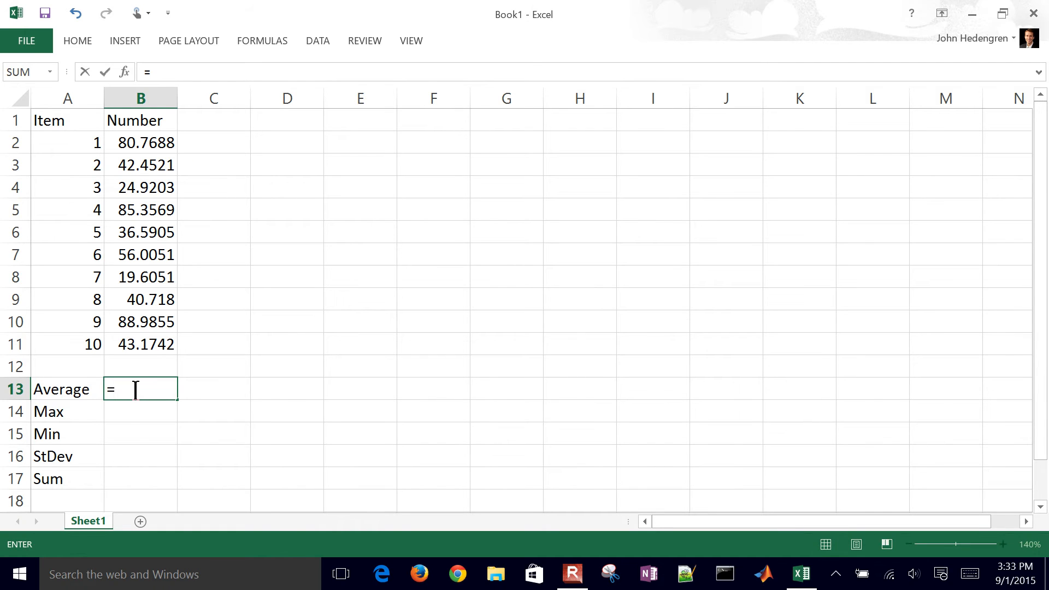
pyautogui.write('m')
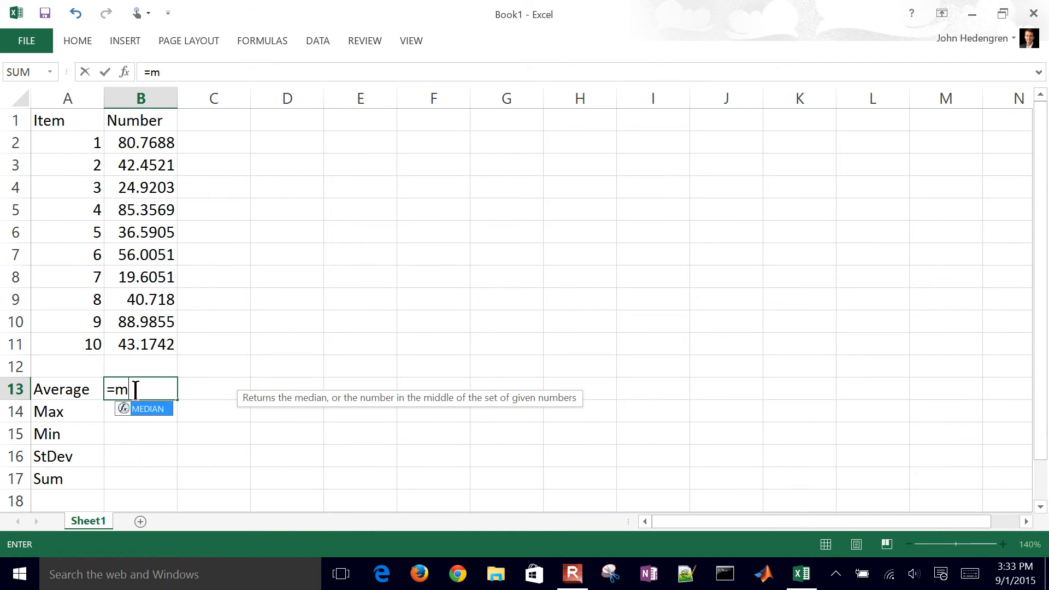
pyautogui.write('ean(')
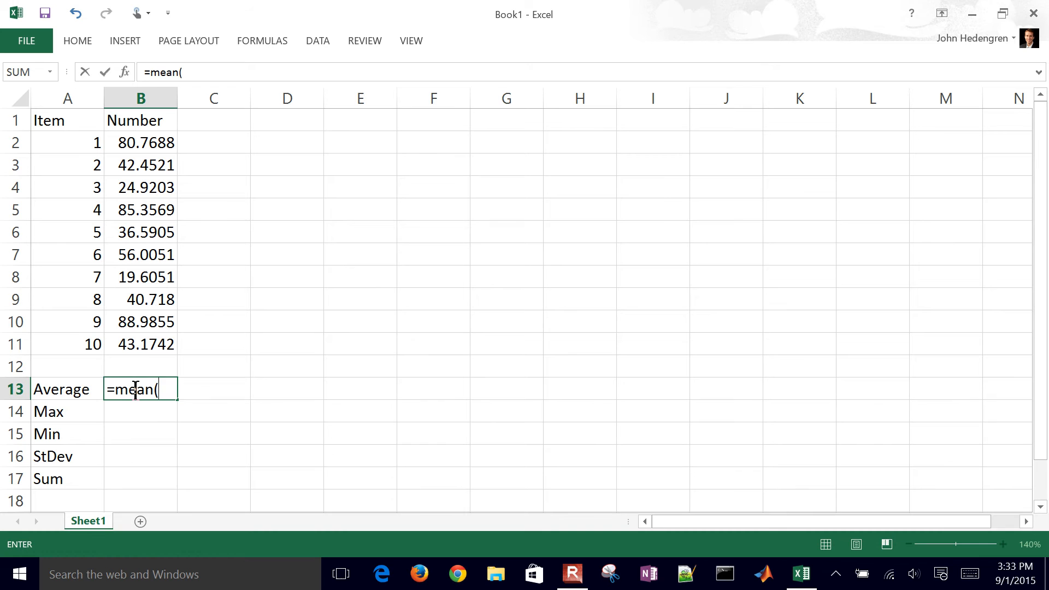
pyautogui.moveTo(345, 407)
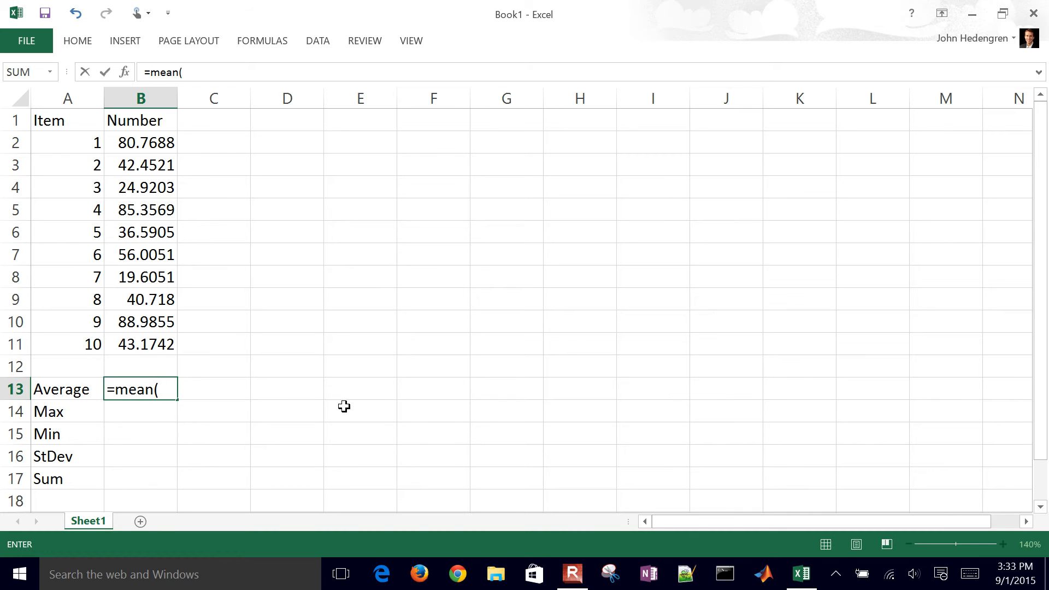
pyautogui.press('BackSpace')
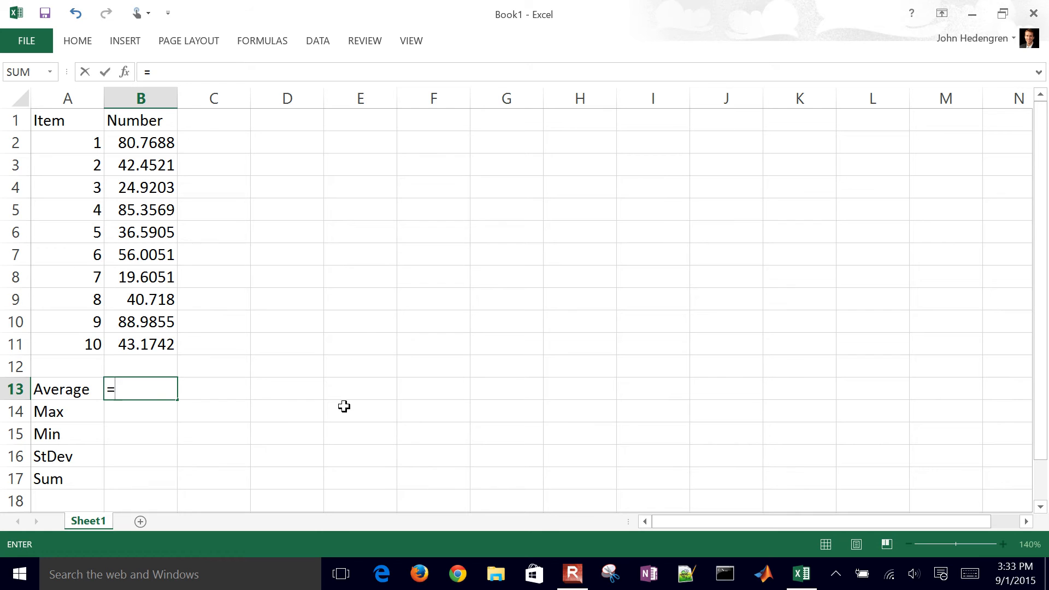
pyautogui.press('Escape')
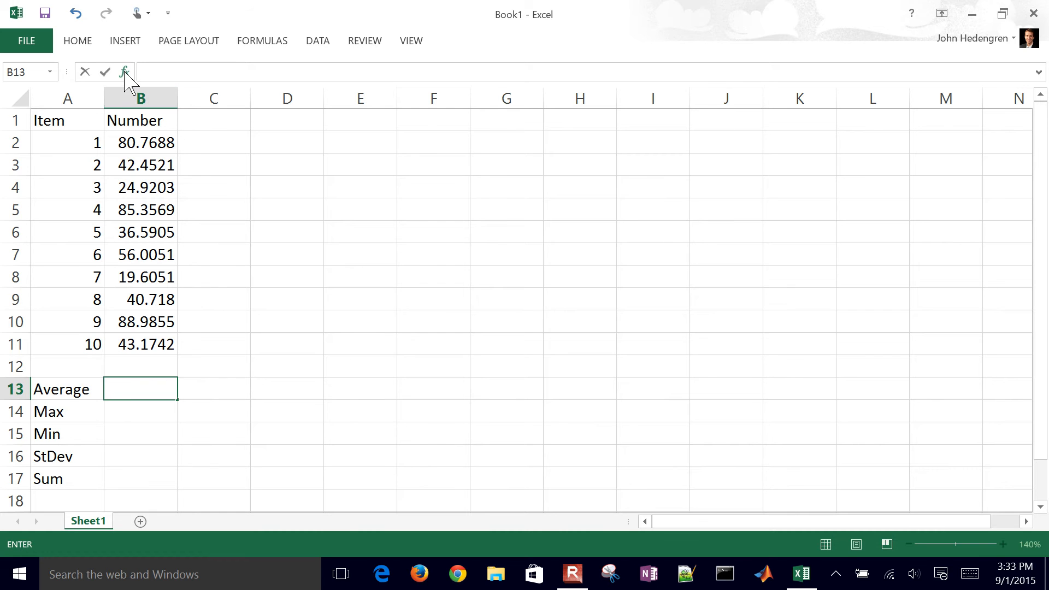
pyautogui.moveTo(124, 72)
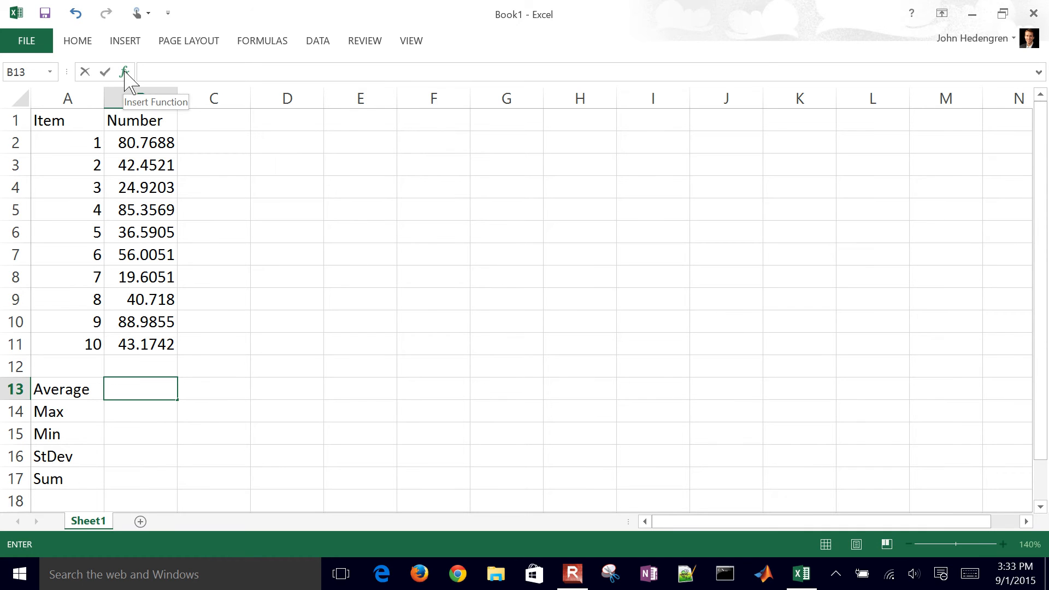
# Search Insert Function for mean and choose AVERAGE for cell B13
pyautogui.click(125, 72)
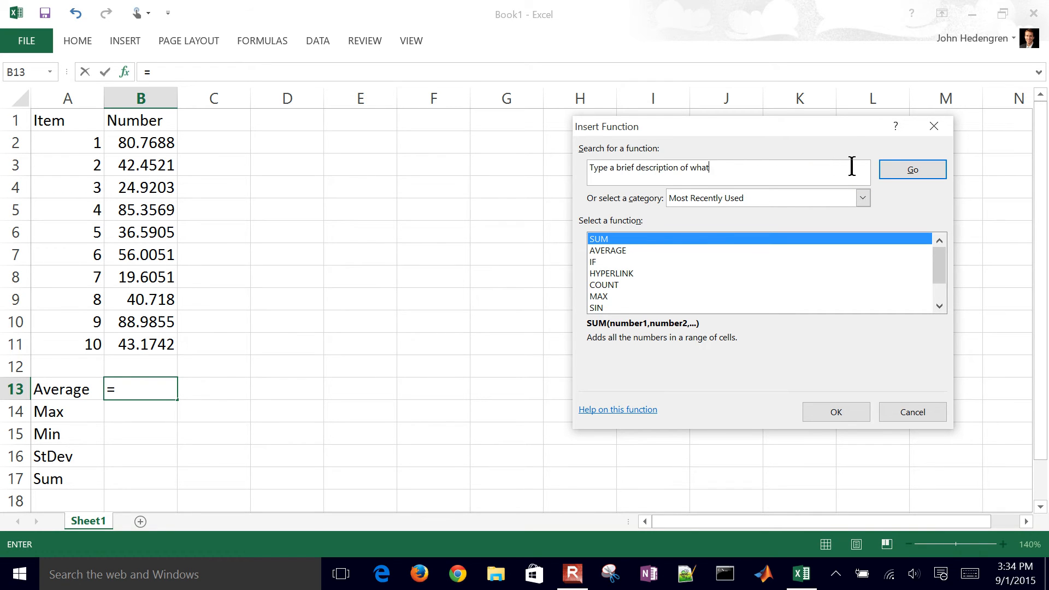
pyautogui.write('me')
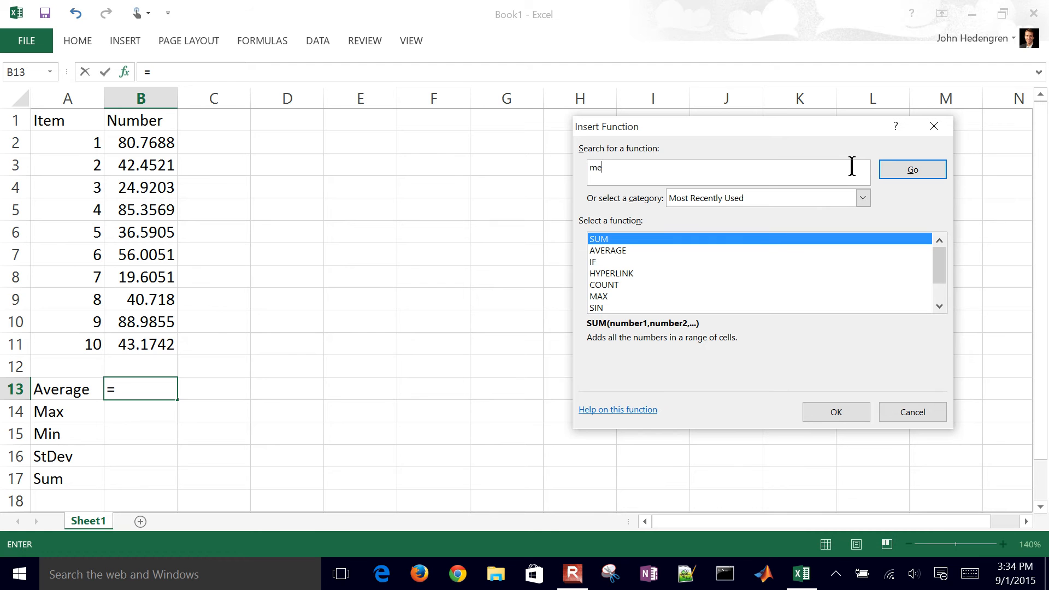
pyautogui.click(911, 169)
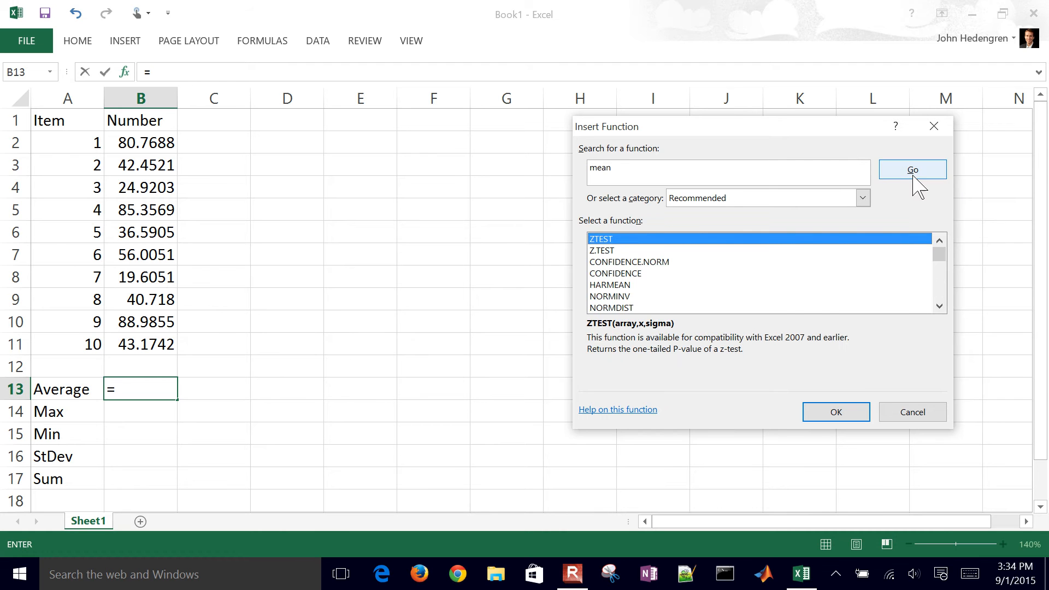
pyautogui.moveTo(905, 262)
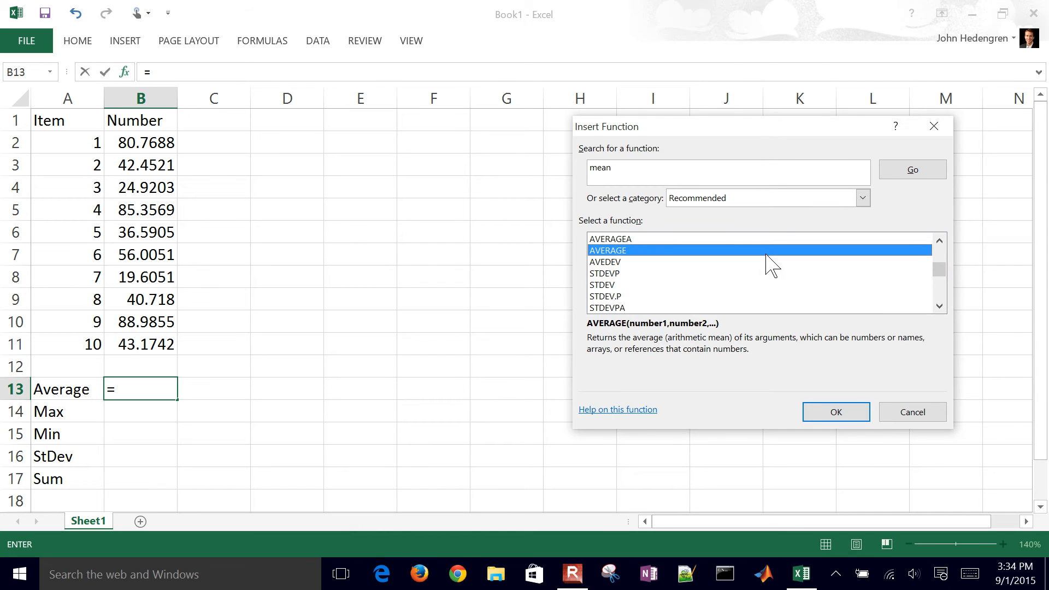
pyautogui.moveTo(719, 211)
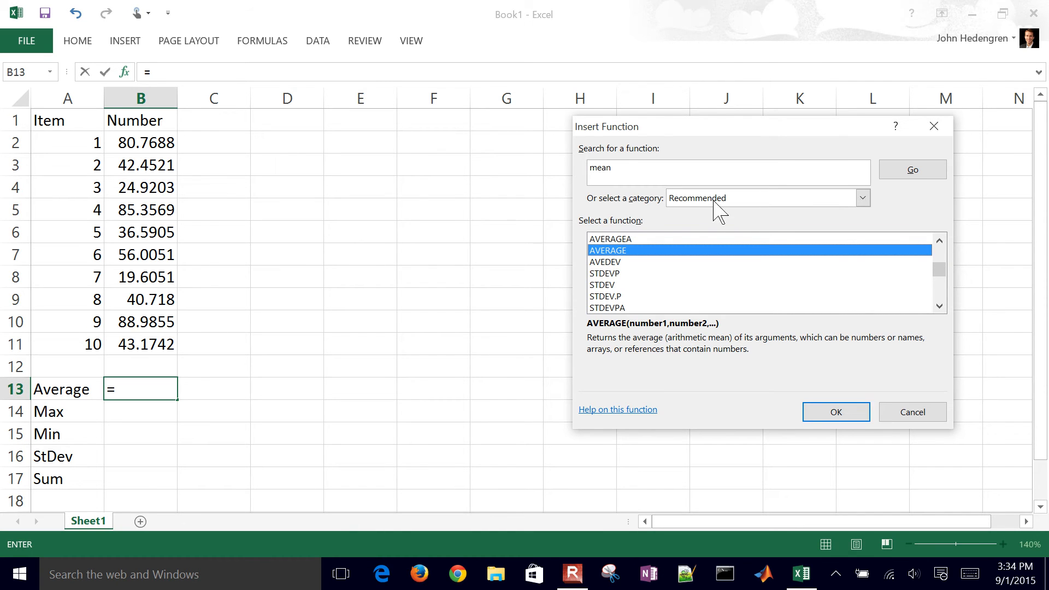
pyautogui.moveTo(639, 174)
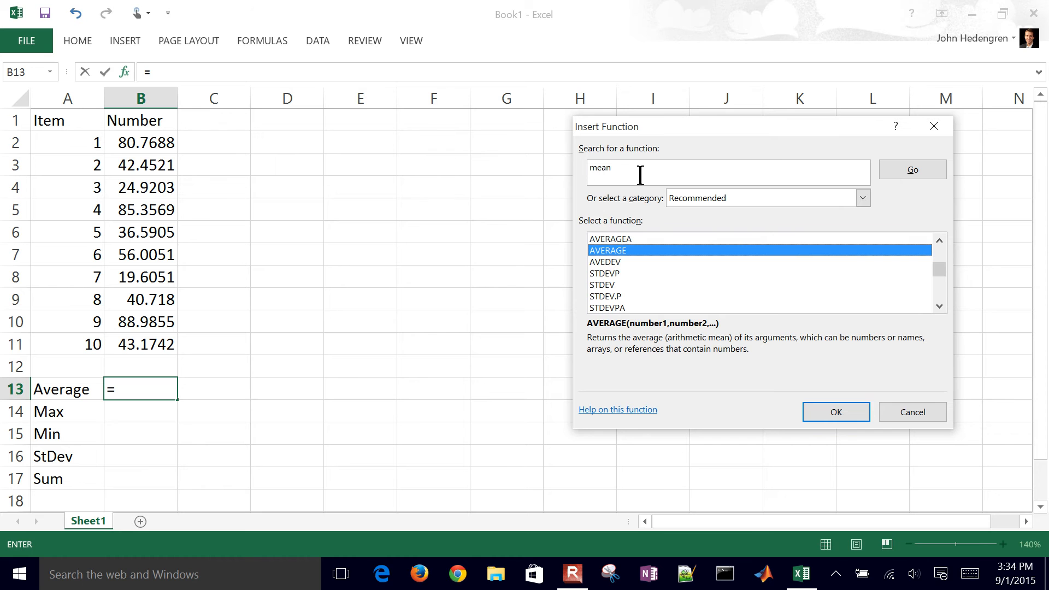
pyautogui.click(833, 412)
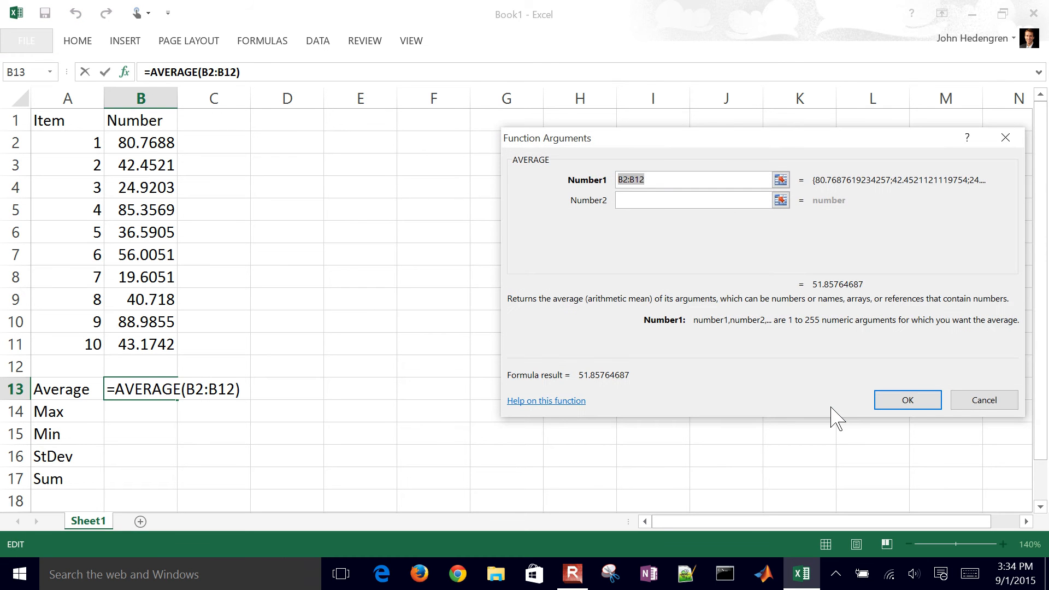
pyautogui.moveTo(622, 233)
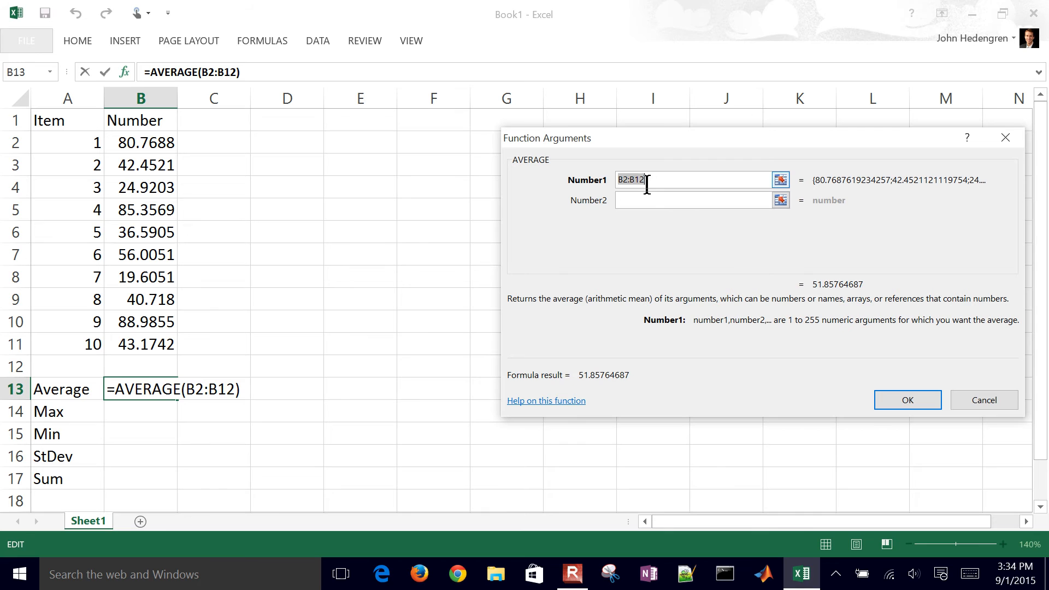
pyautogui.moveTo(792, 192)
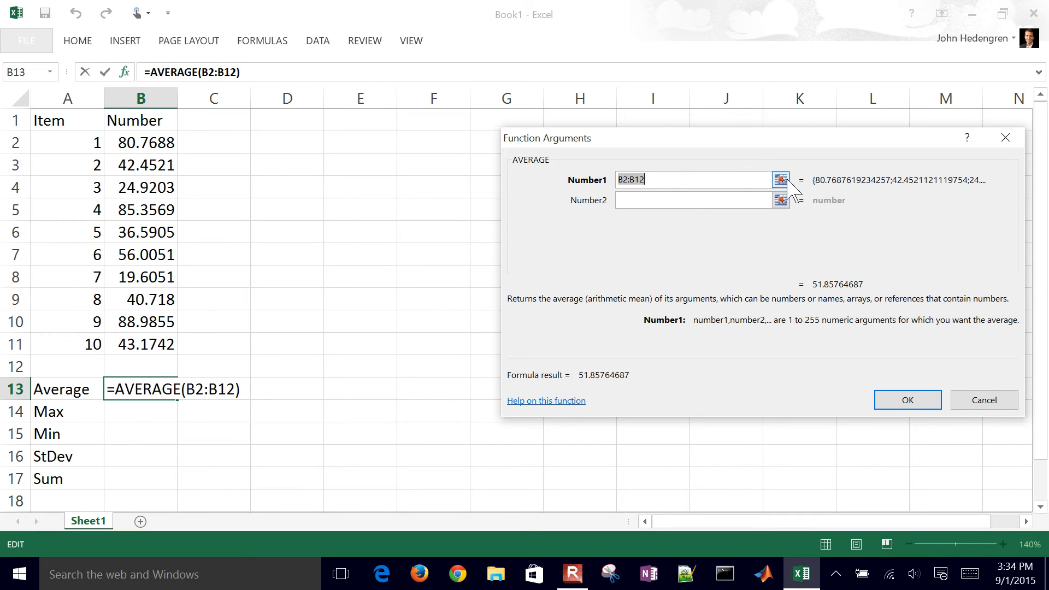
# Set the AVERAGE argument to B2:B11, giving 48.7486 in B13
pyautogui.click(778, 178)
pyautogui.write('1')
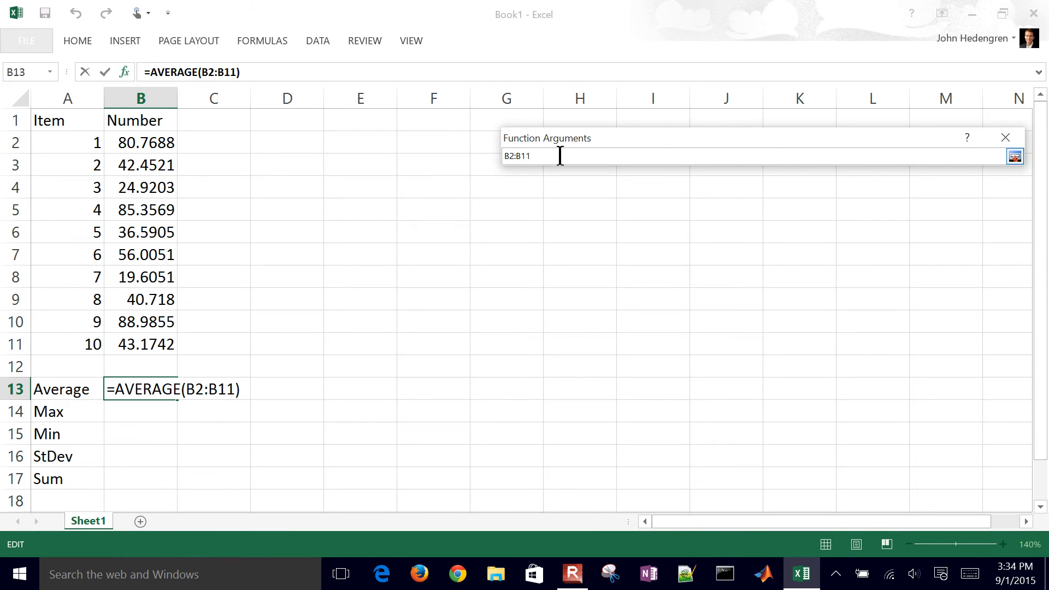
pyautogui.click(1014, 156)
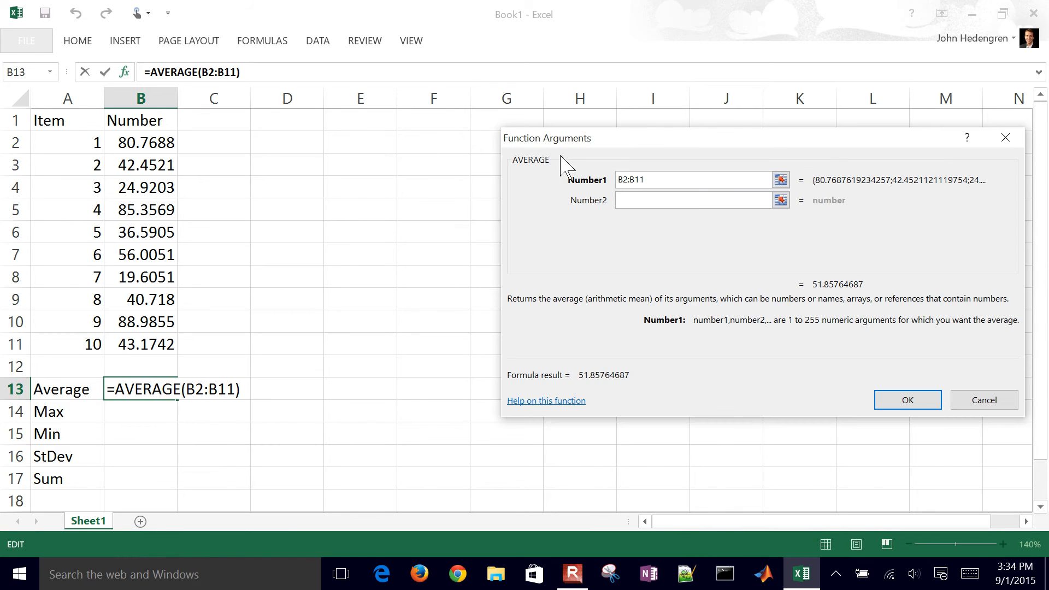
pyautogui.click(906, 399)
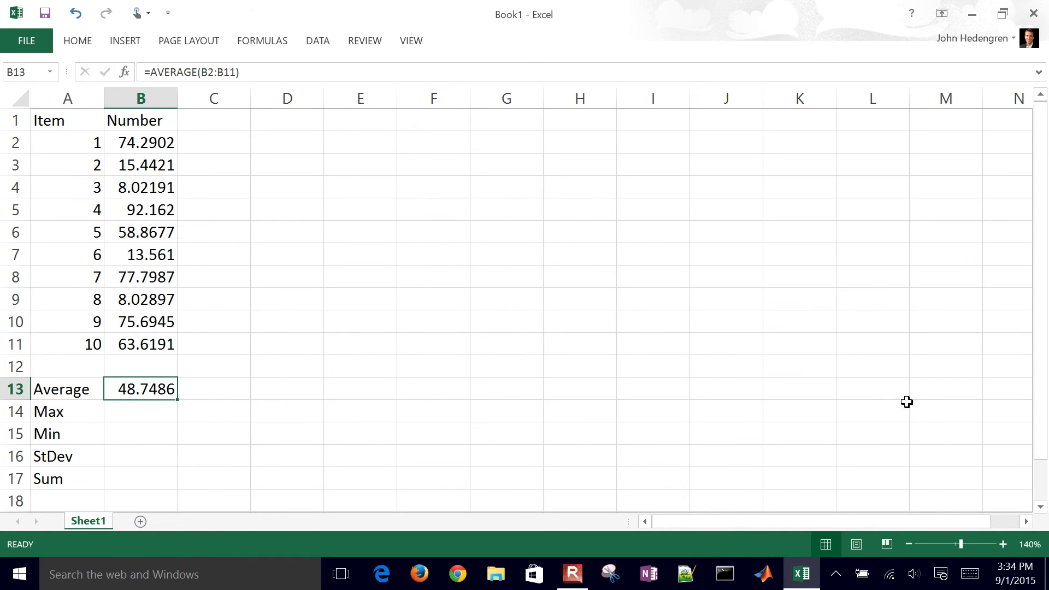
pyautogui.moveTo(199, 411)
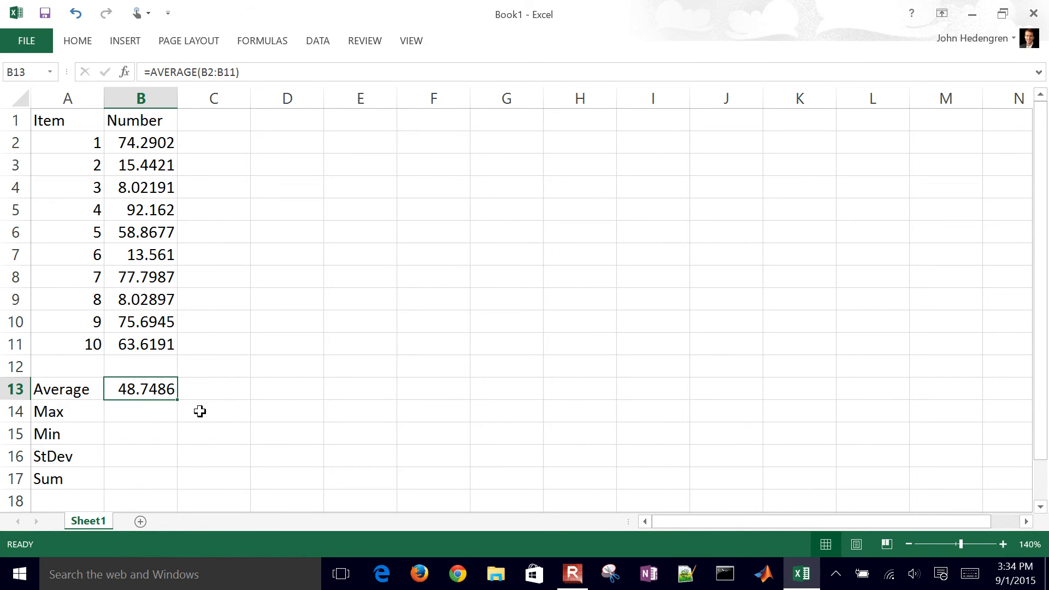
pyautogui.moveTo(145, 415)
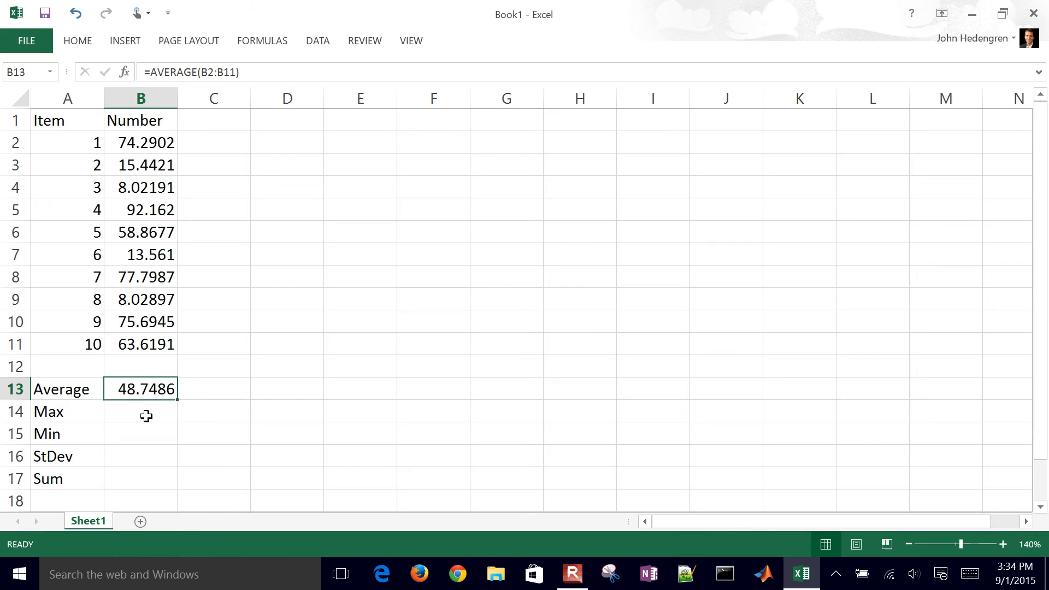
pyautogui.click(140, 411)
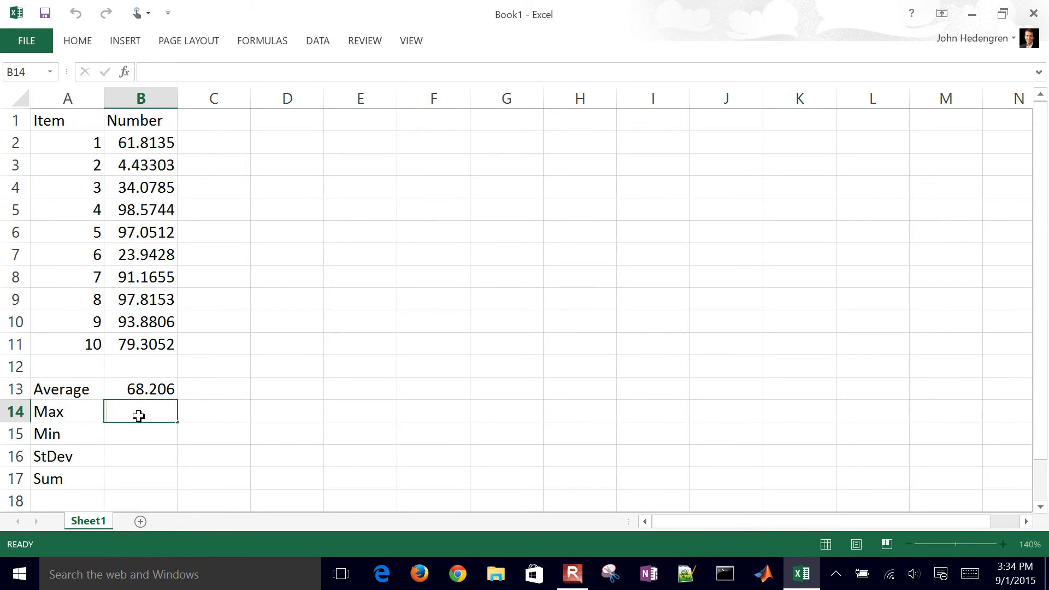
pyautogui.click(140, 433)
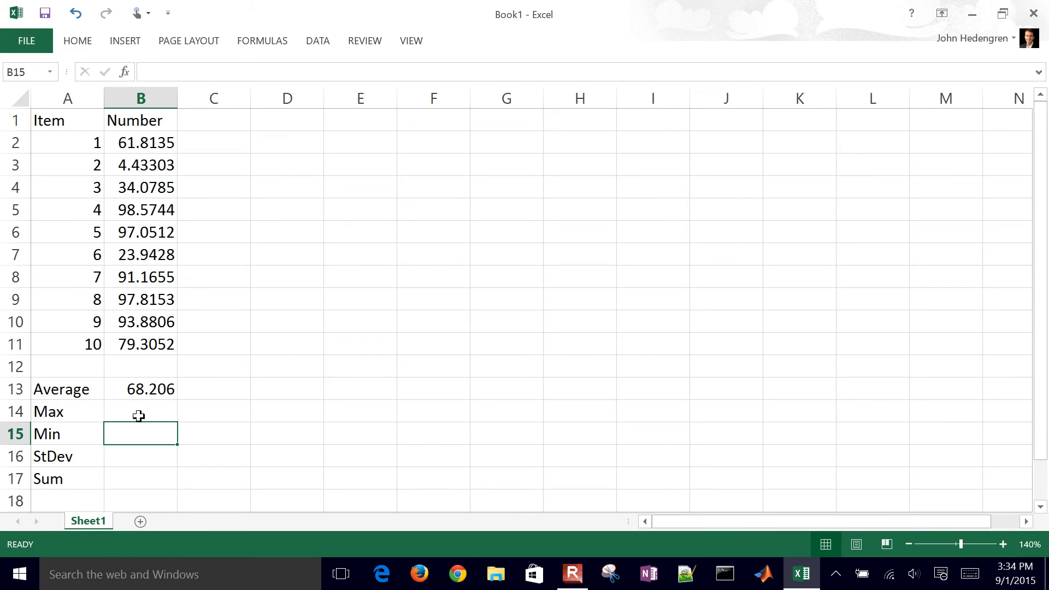
pyautogui.moveTo(156, 418)
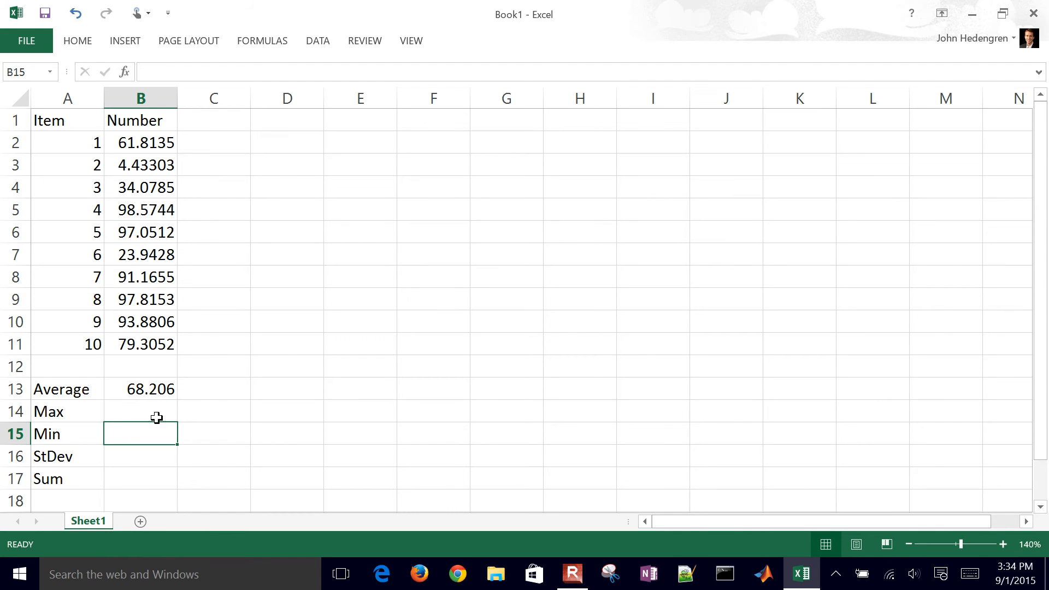
pyautogui.click(140, 412)
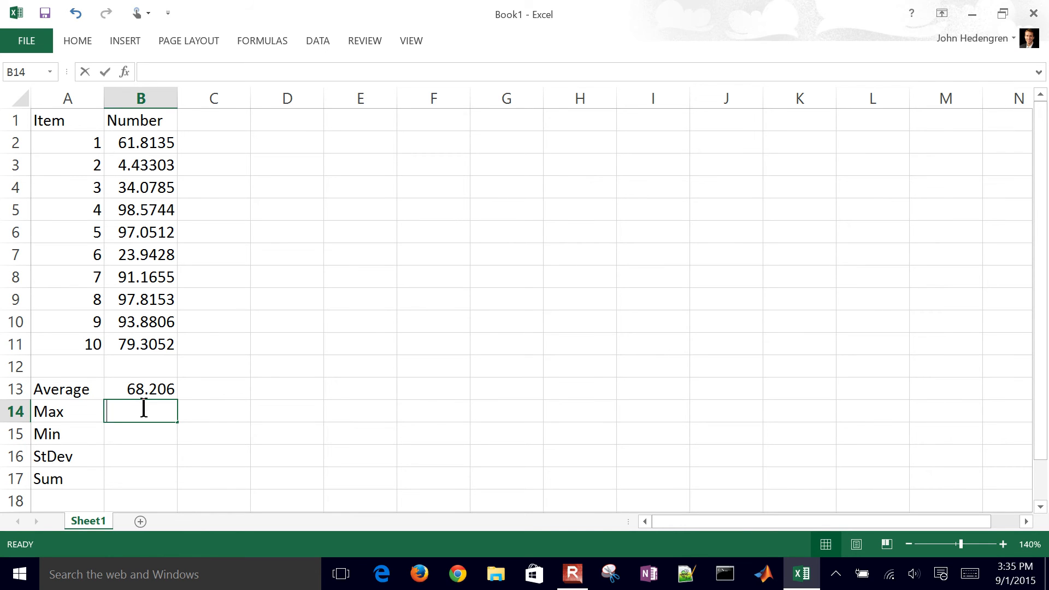
pyautogui.write('=')
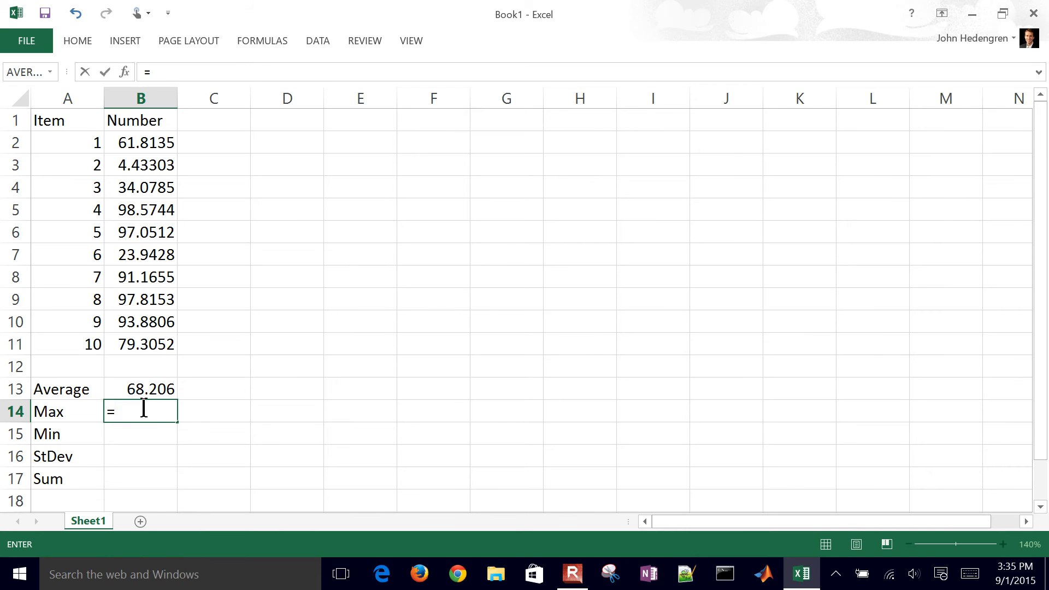
# Enter =max(B2:B11) in B14, yielding 95.5586
pyautogui.write('max(')
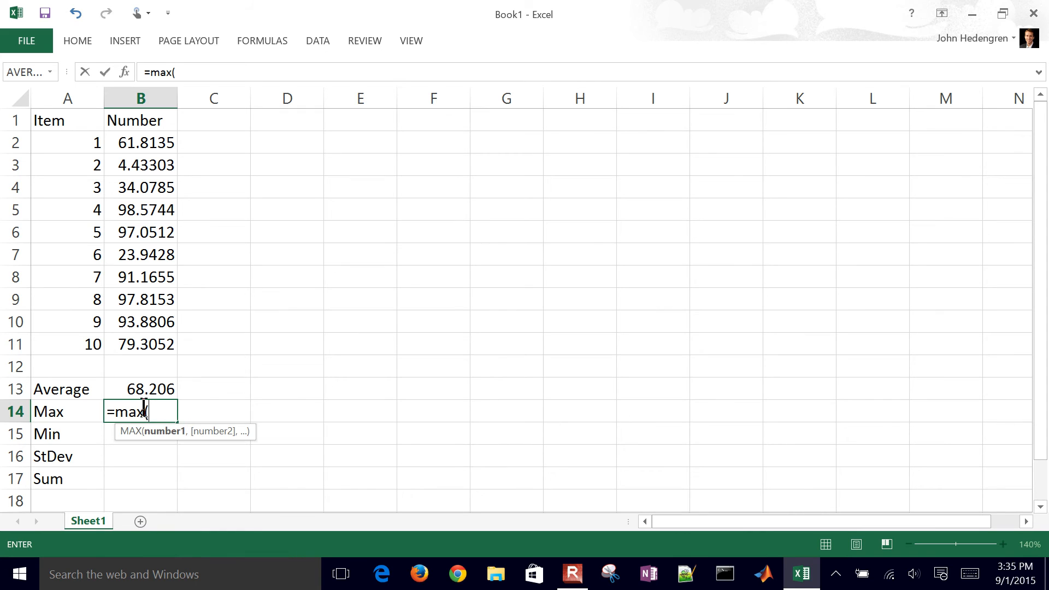
pyautogui.click(140, 366)
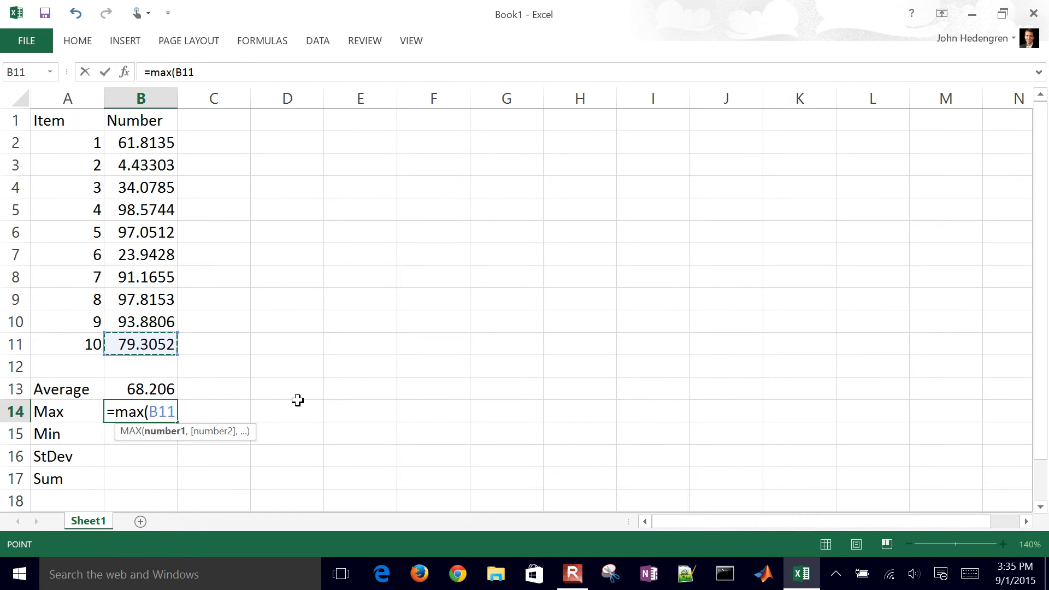
pyautogui.click(139, 142)
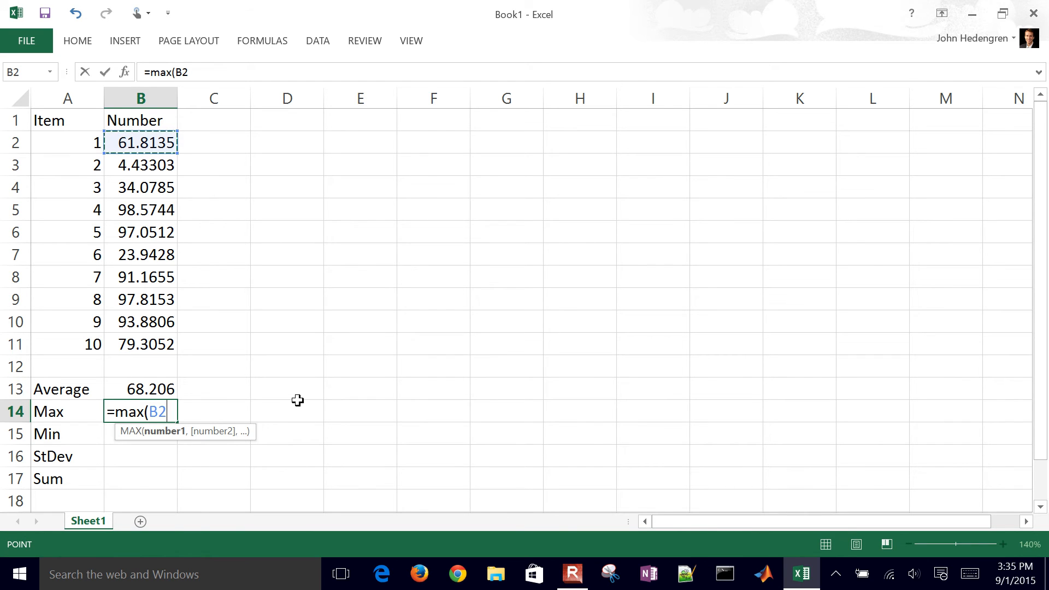
pyautogui.moveTo(140, 142); pyautogui.dragTo(139, 232)
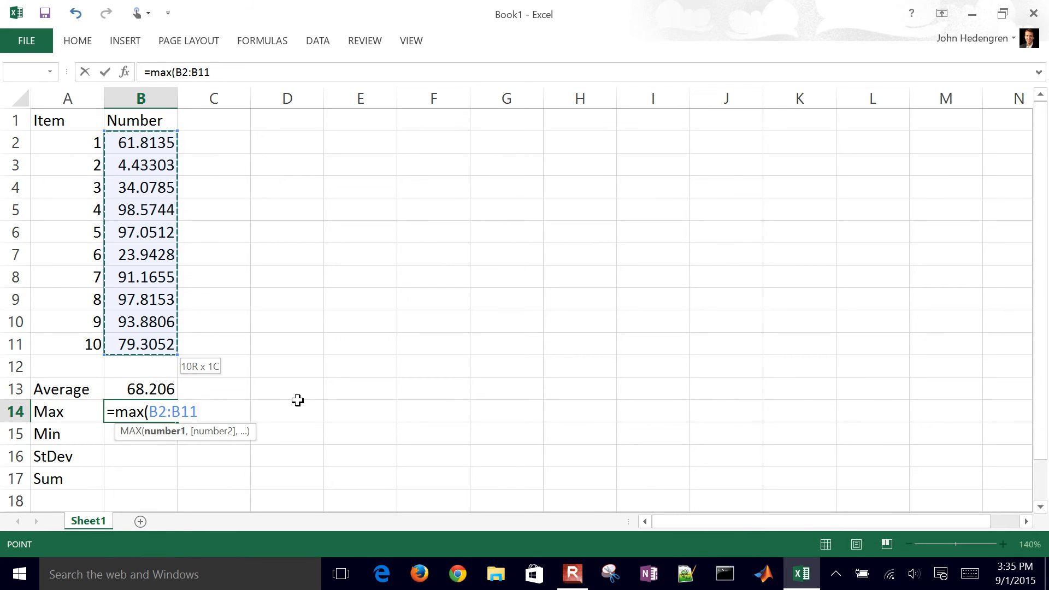
pyautogui.write(')')
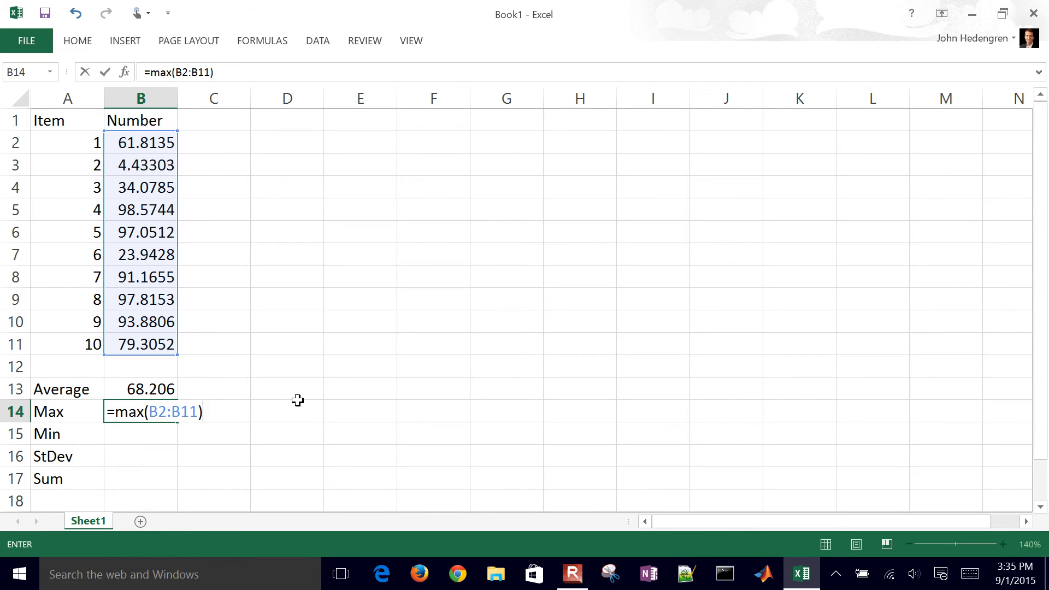
pyautogui.press('Return')
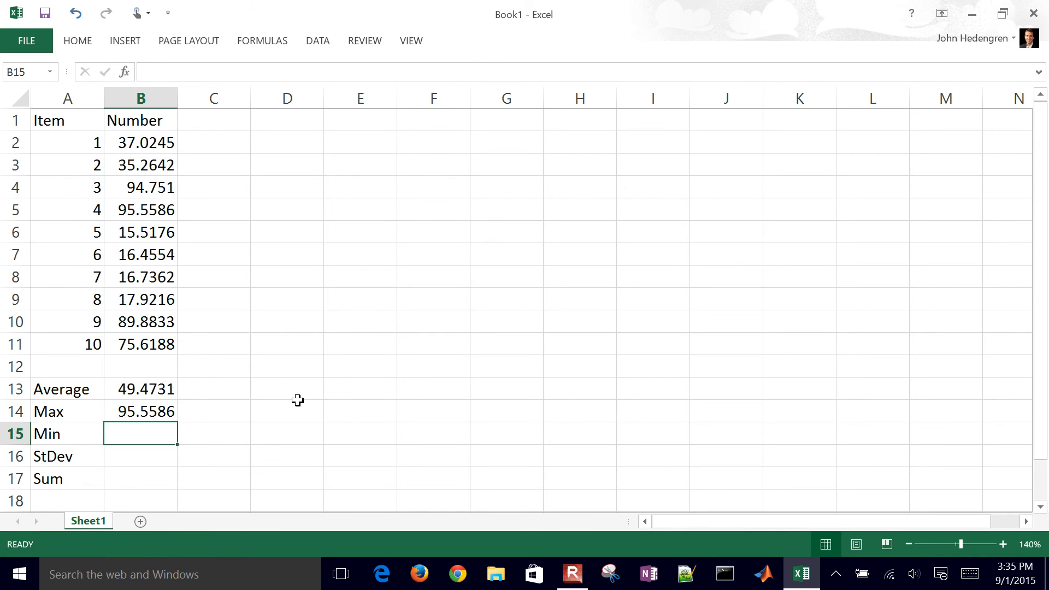
# Enter =min(B2:B11) in B15, yielding 6.74623
pyautogui.write('=')
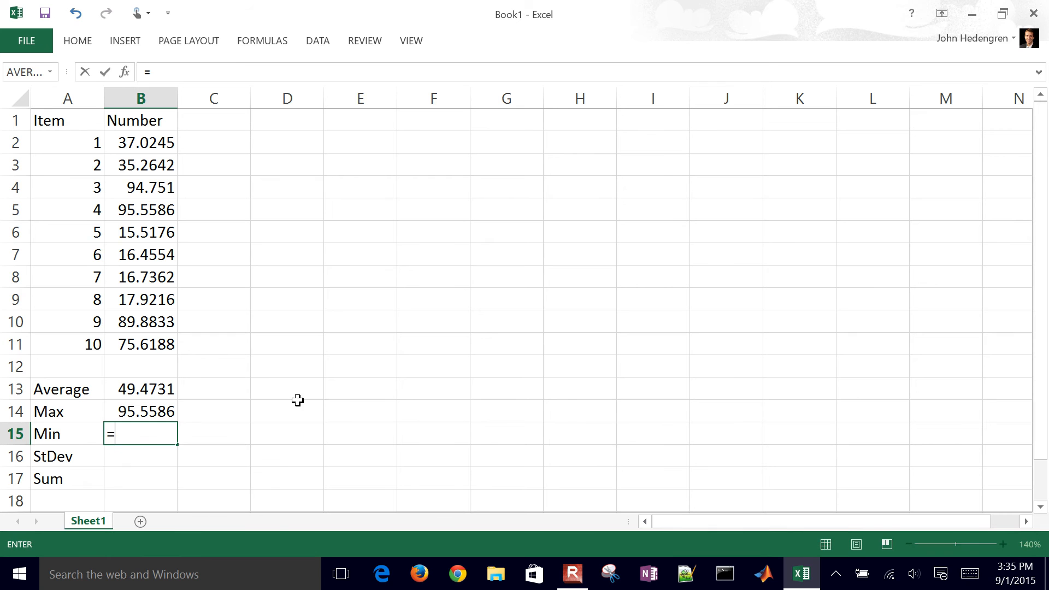
pyautogui.write('min')
pyautogui.click(140, 455)
pyautogui.write('=s')
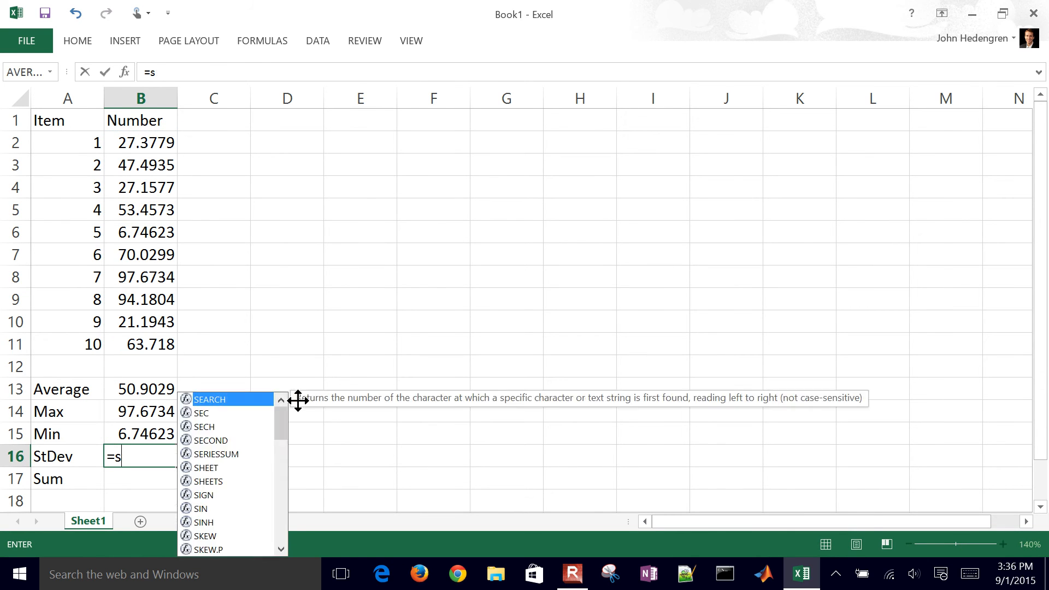
# Complete =stdev over the numbers in B16, yielding 28.1735
pyautogui.write('tdev(B3:B11')
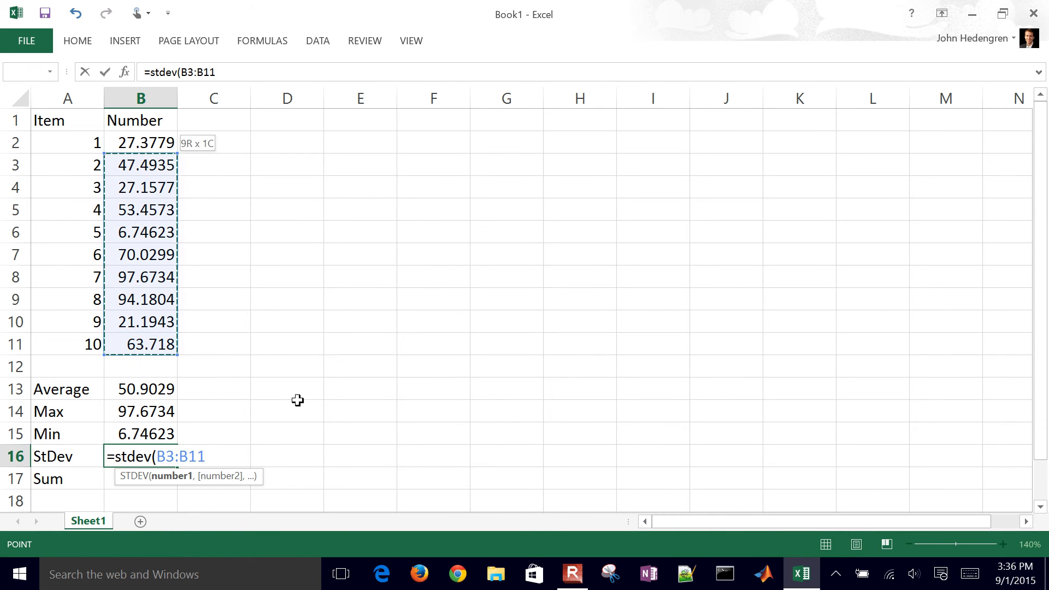
pyautogui.press('Return')
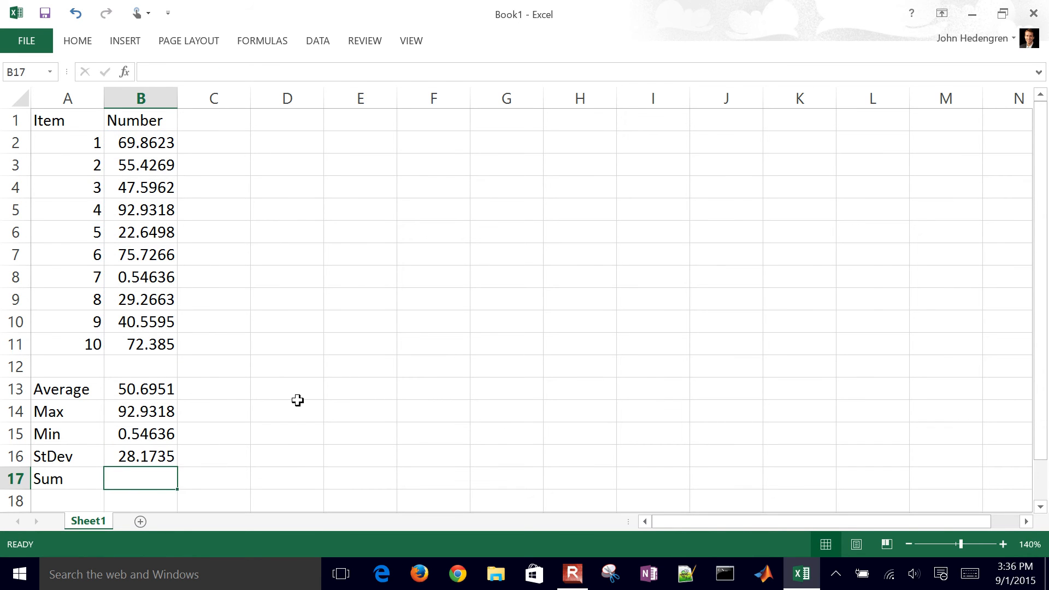
# Enter =SUM(B2:B11) in B17, totalling the ten numbers as 386.584
pyautogui.write('=sum(B2:B11')
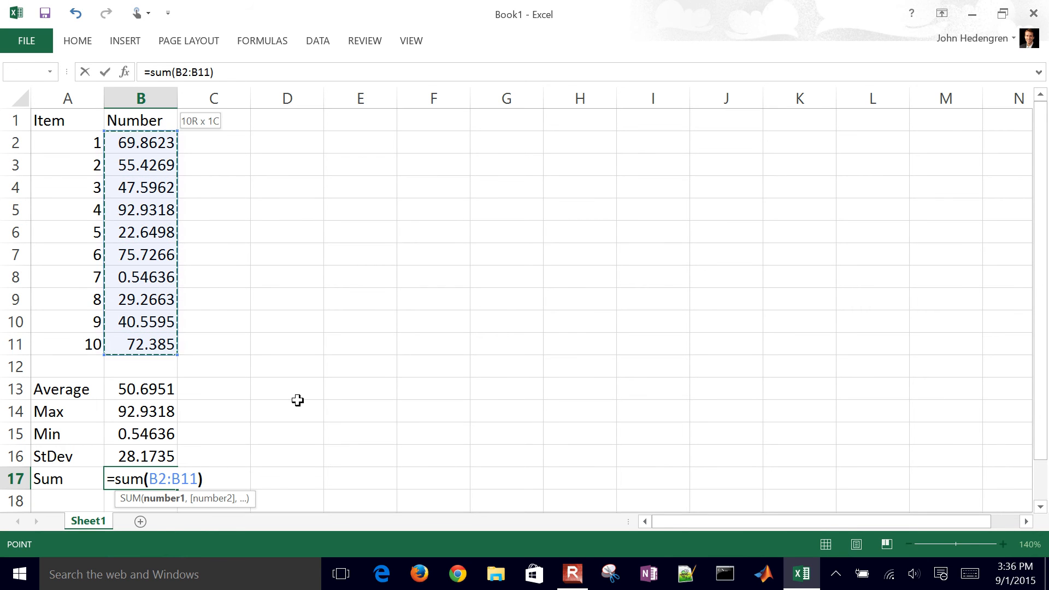
pyautogui.press('Return')
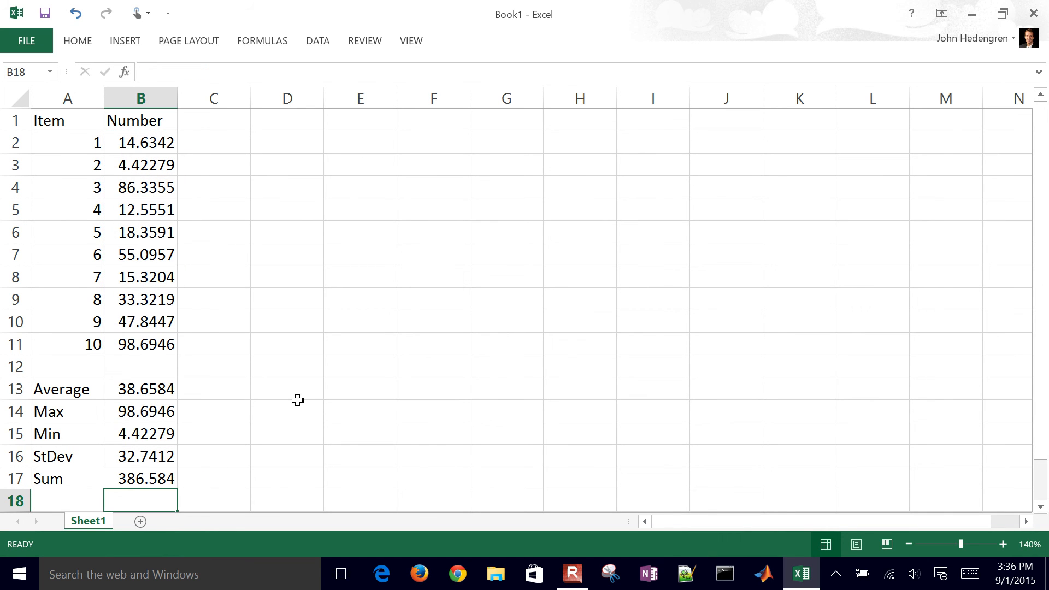
# Label A18 'Count' and enter =COUNT(B2:B11) in B18, giving 10
pyautogui.click(67, 501)
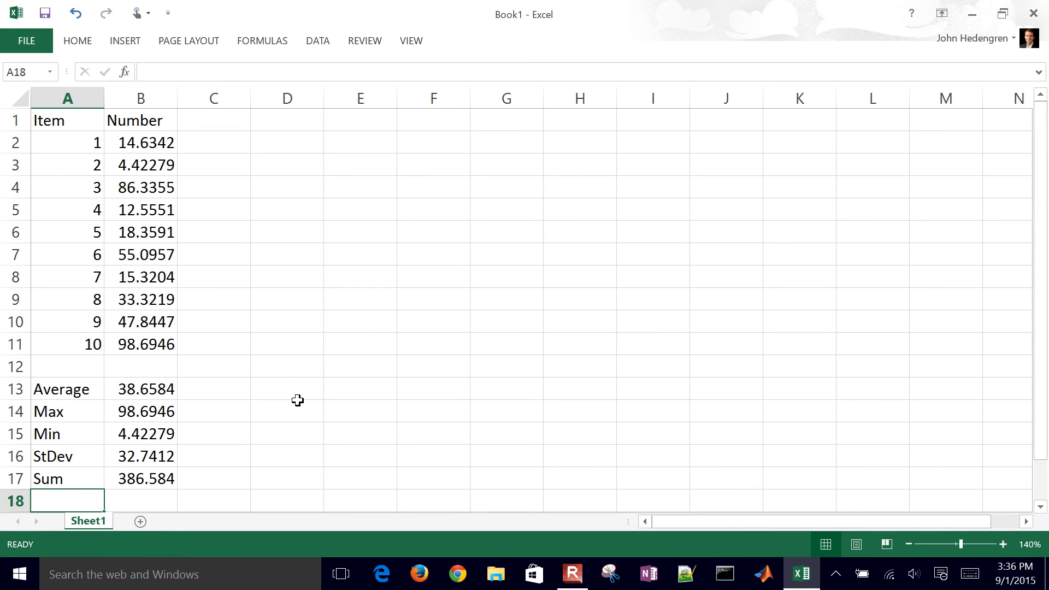
pyautogui.write('Count')
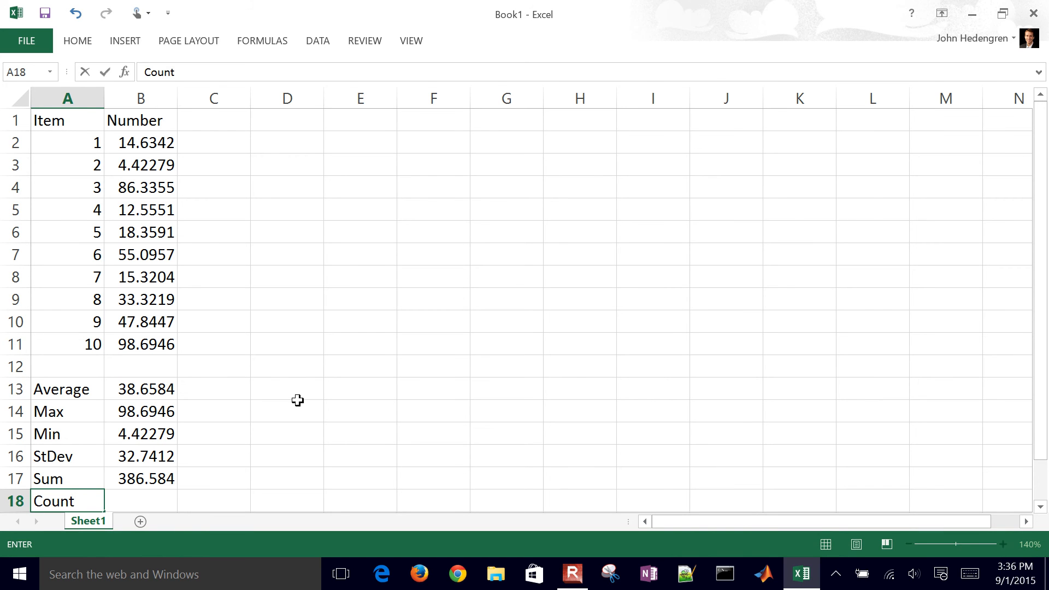
pyautogui.write('=count')
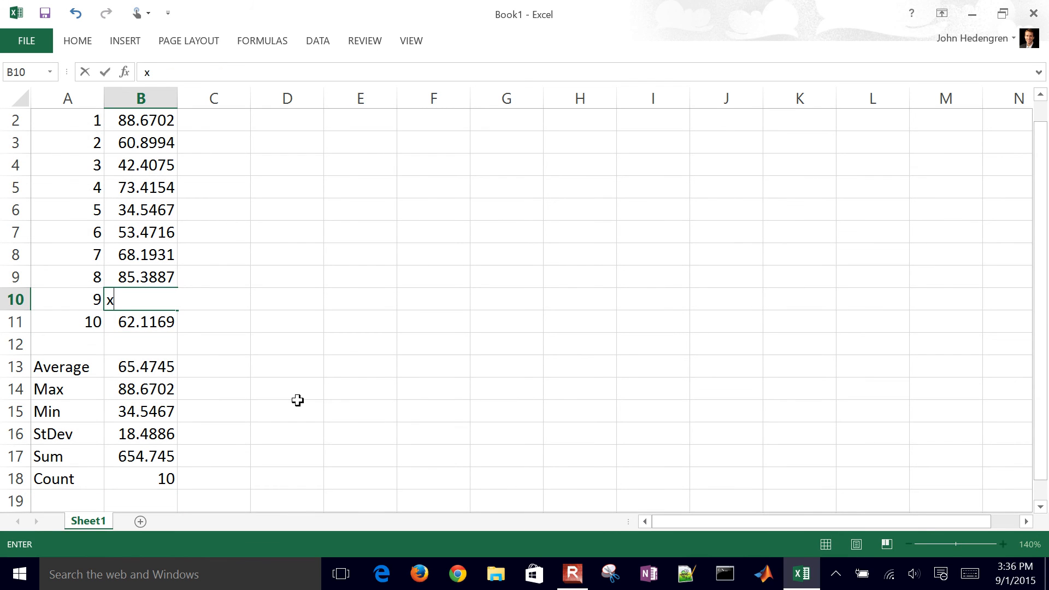
# Test COUNT with text 'x' in B10, undo it back to a RAND number, and review the Min formula
pyautogui.press('enter')
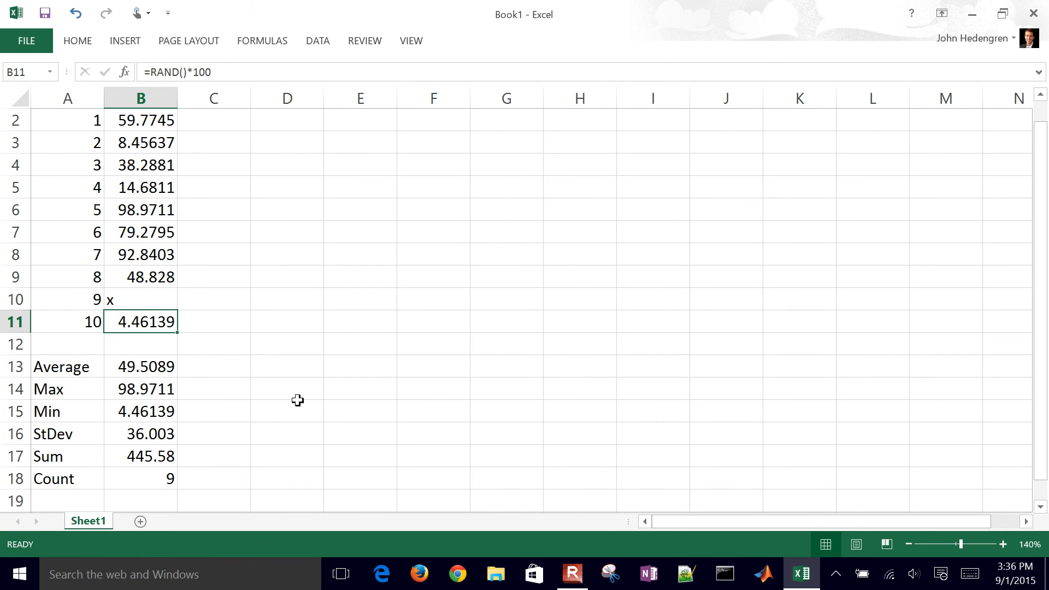
pyautogui.click(139, 299)
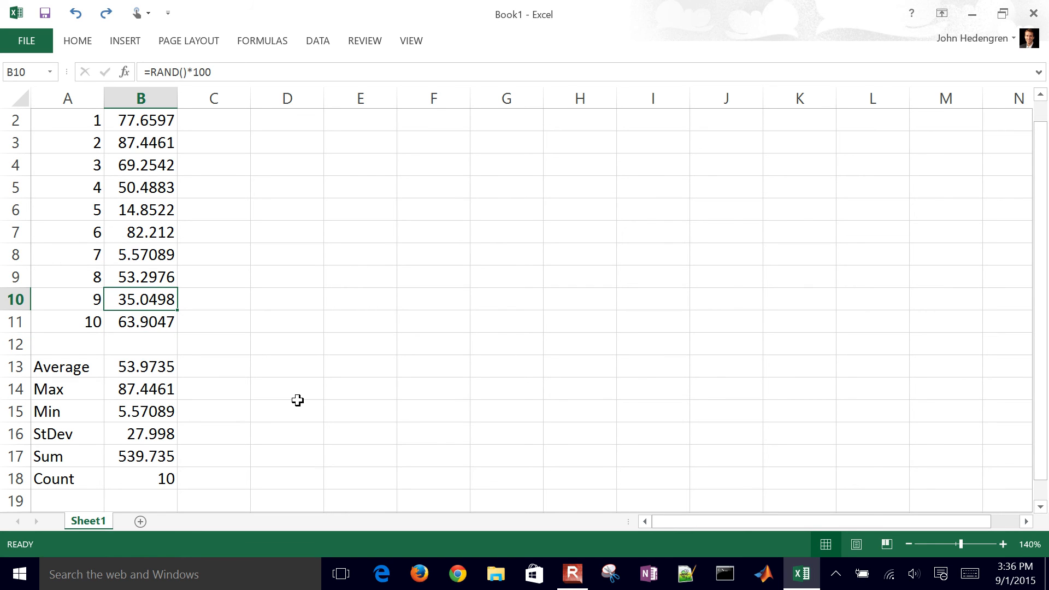
pyautogui.click(213, 300)
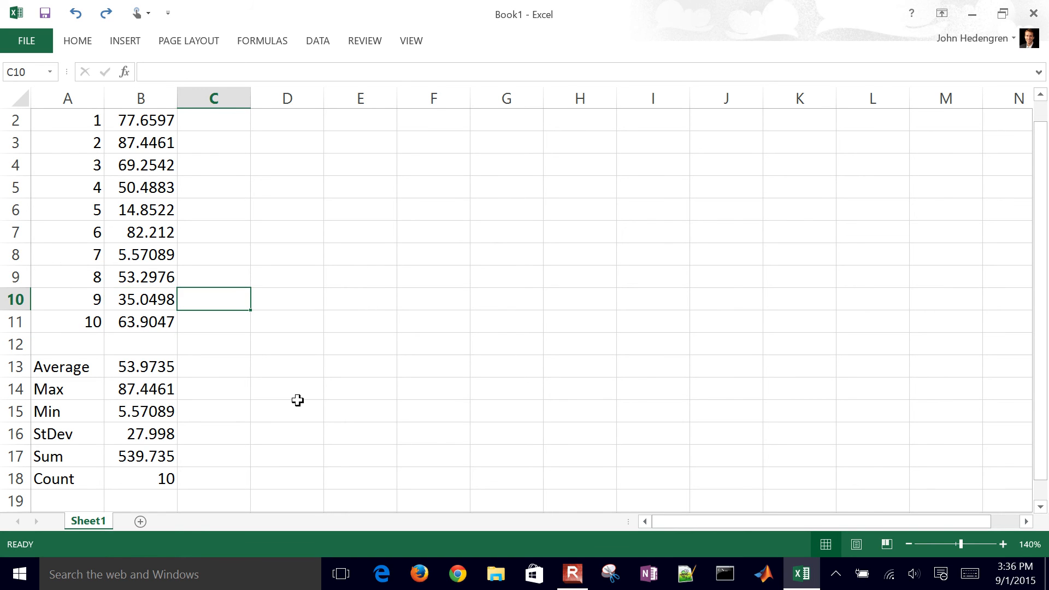
pyautogui.click(141, 299)
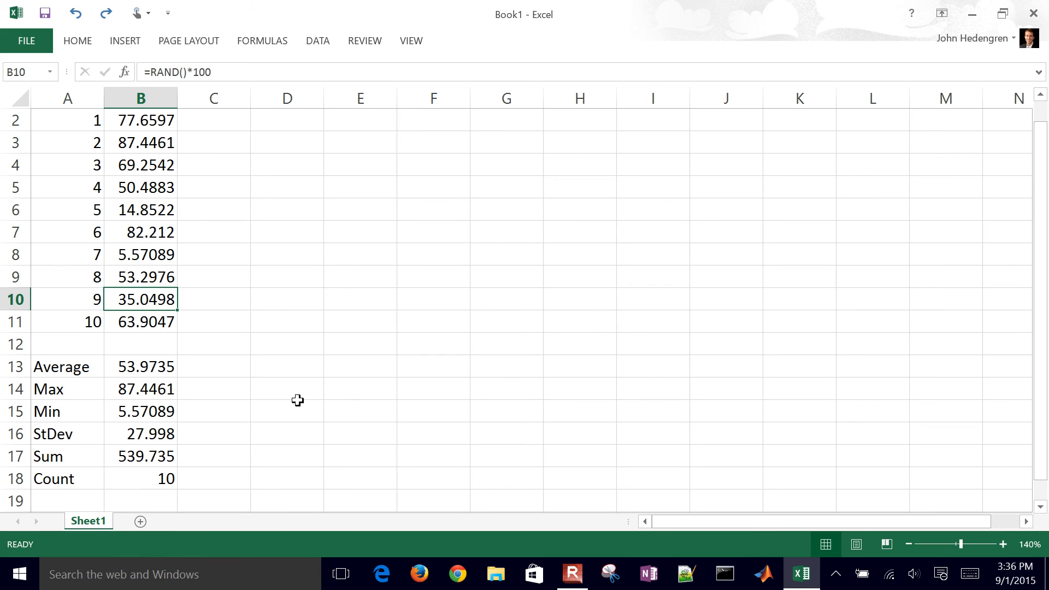
pyautogui.click(140, 411)
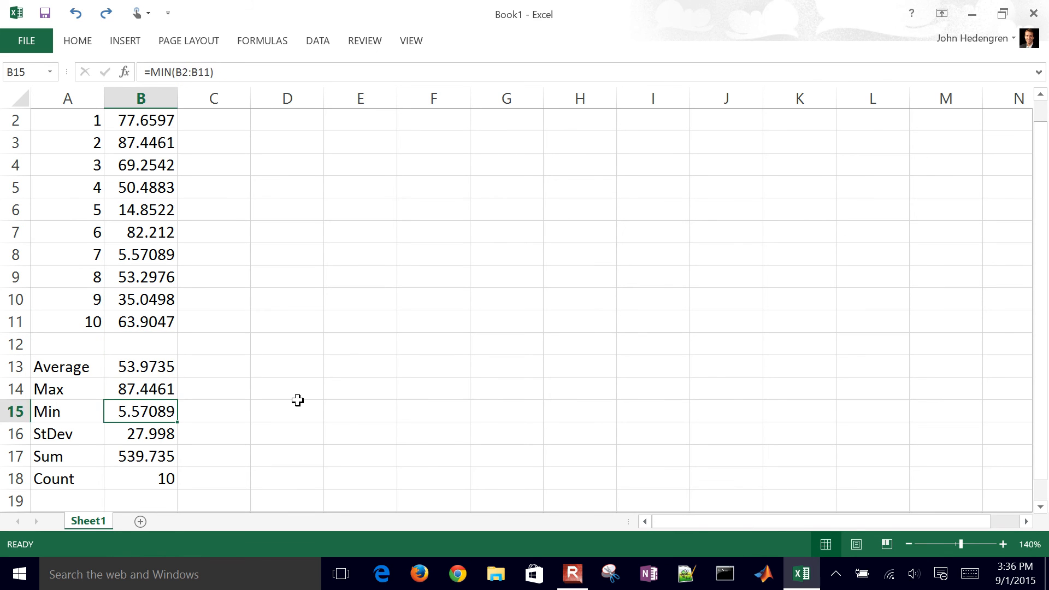
# Check Sum divided by Count against the Average, then clear the stray value from C17
pyautogui.click(140, 478)
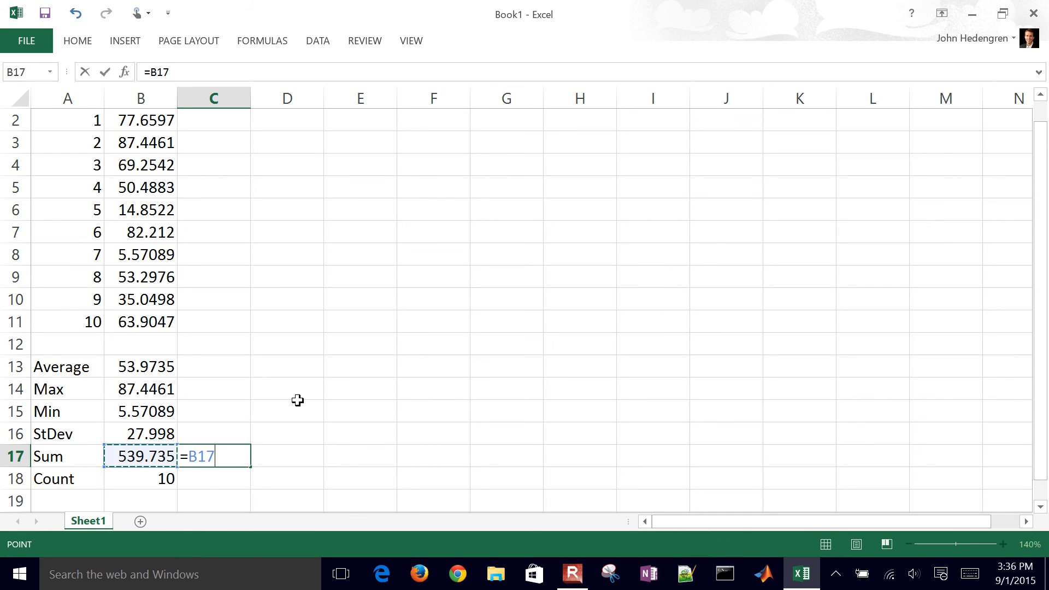
pyautogui.write('/')
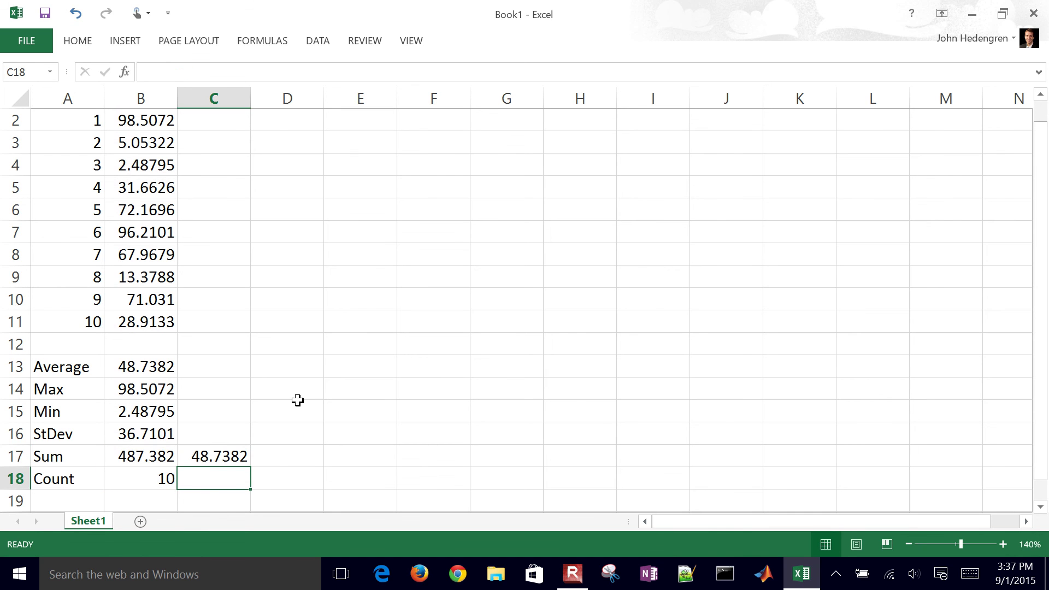
pyautogui.click(138, 366)
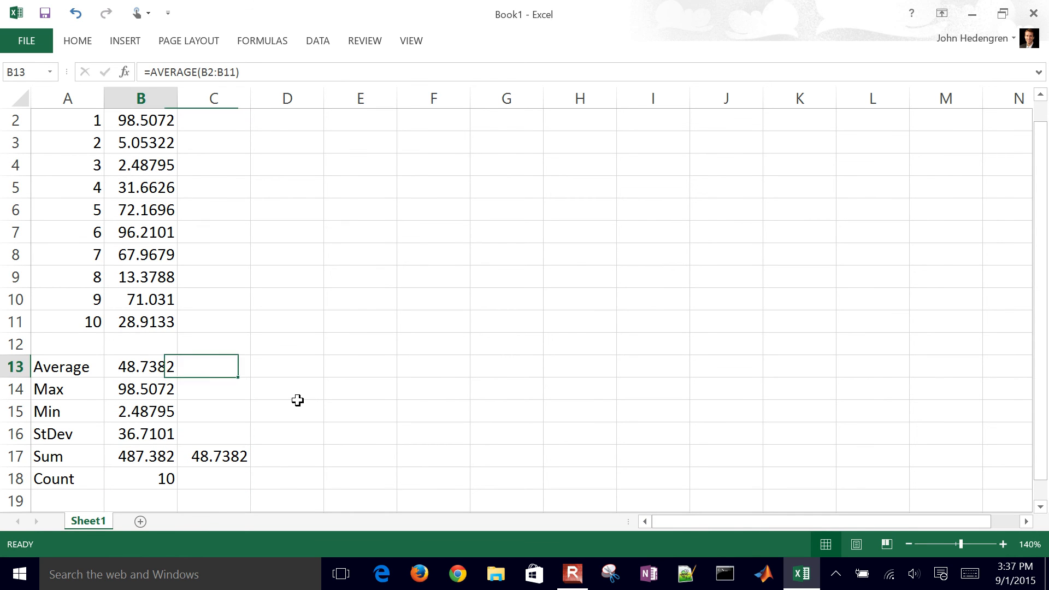
pyautogui.click(213, 410)
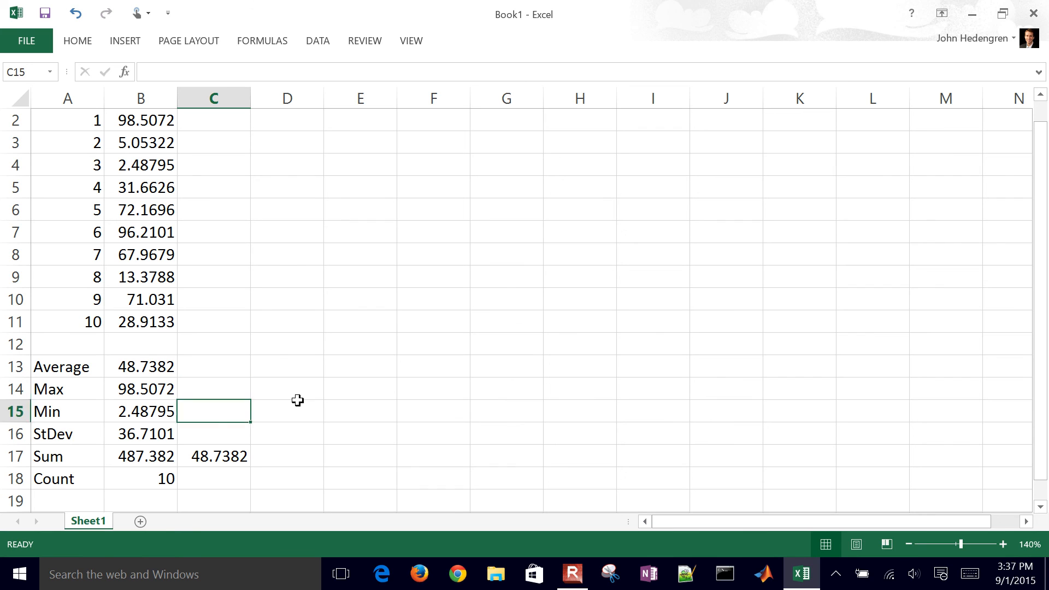
pyautogui.click(213, 456)
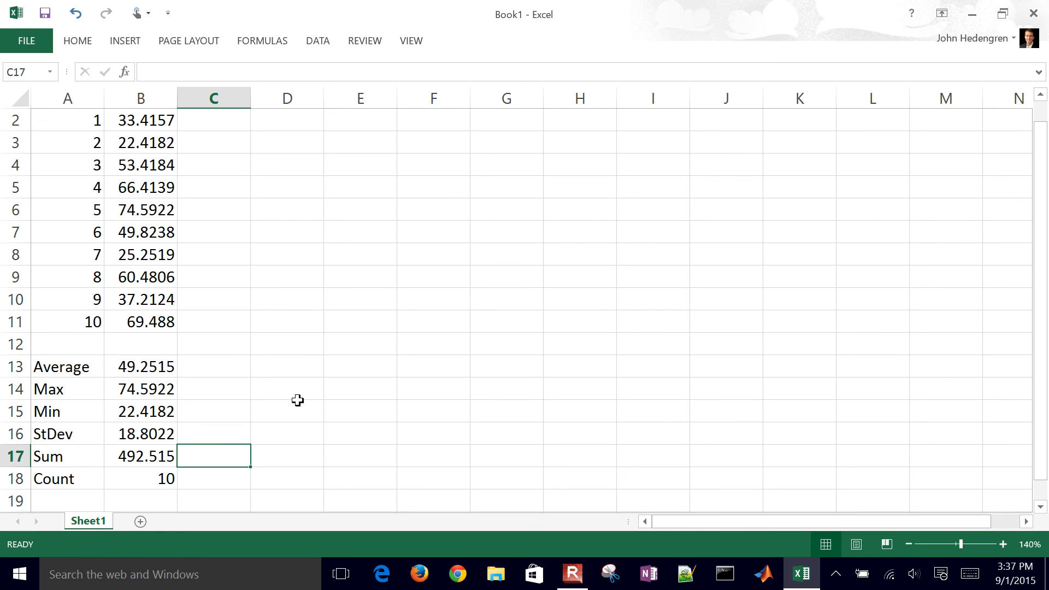
pyautogui.click(213, 343)
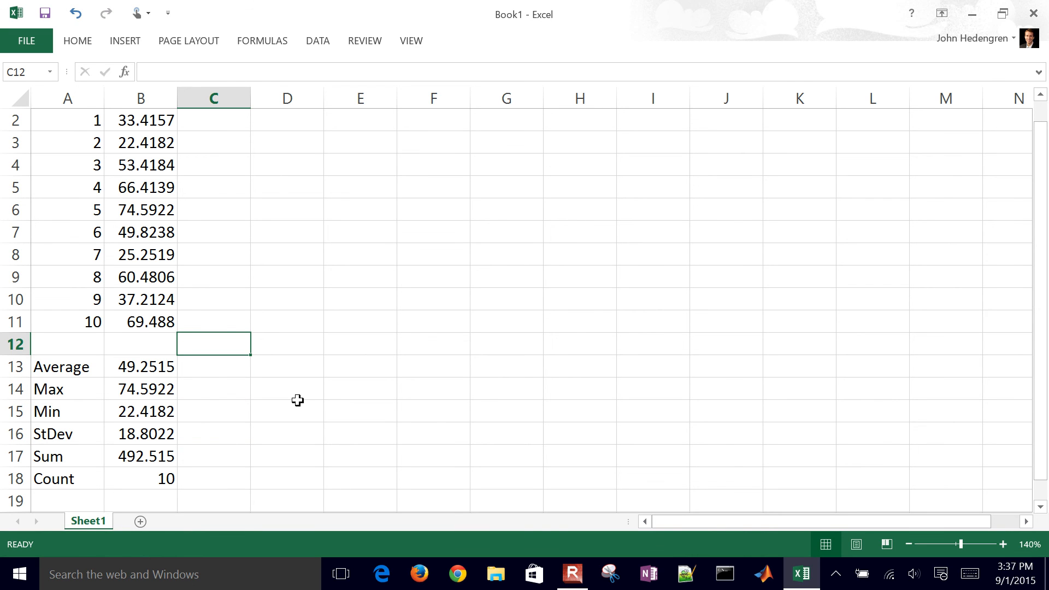
pyautogui.scroll(3)
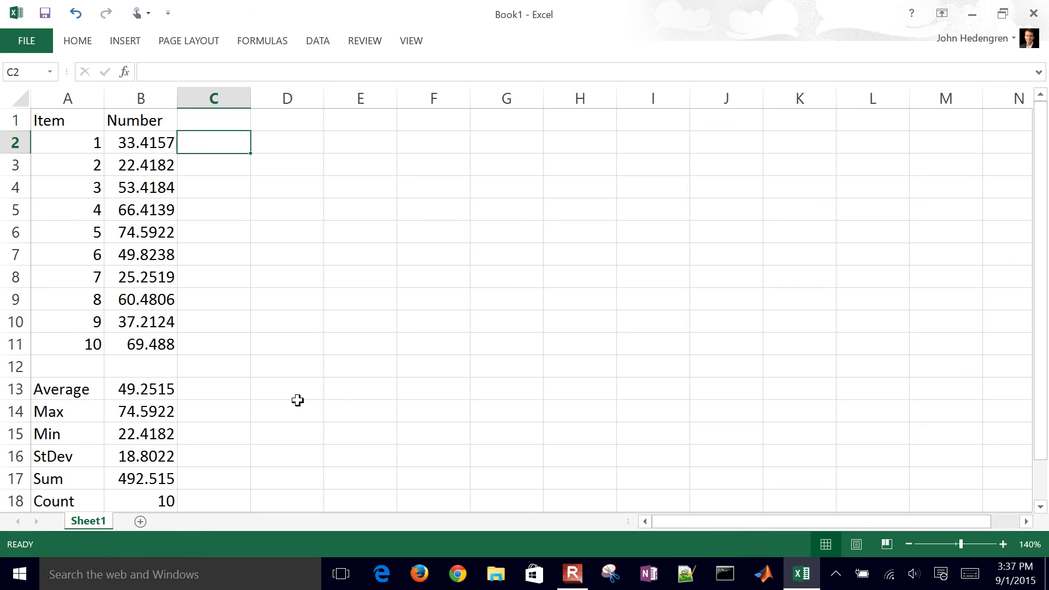
pyautogui.click(286, 142)
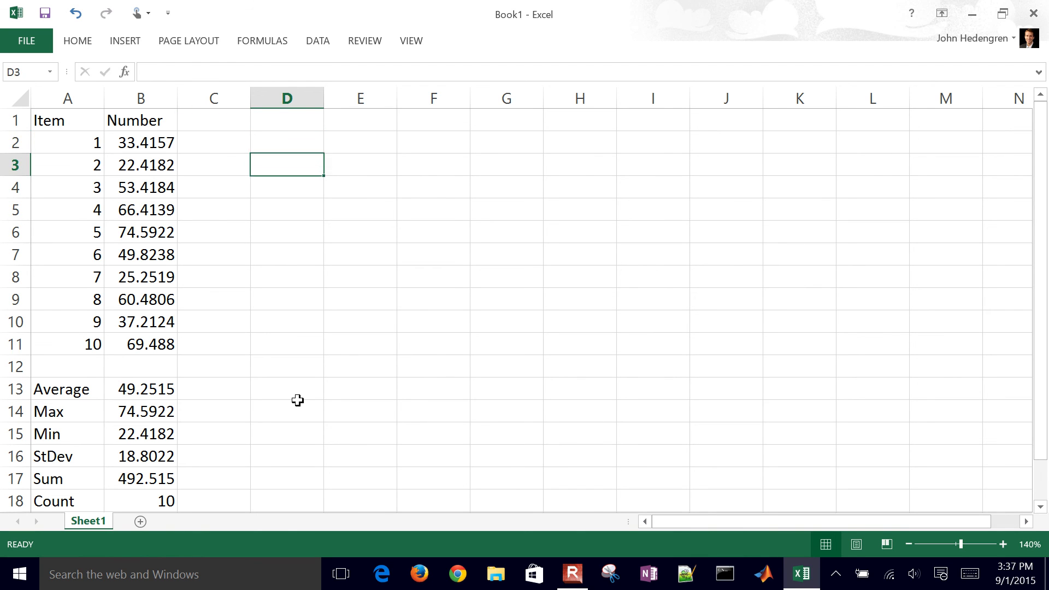
pyautogui.click(141, 255)
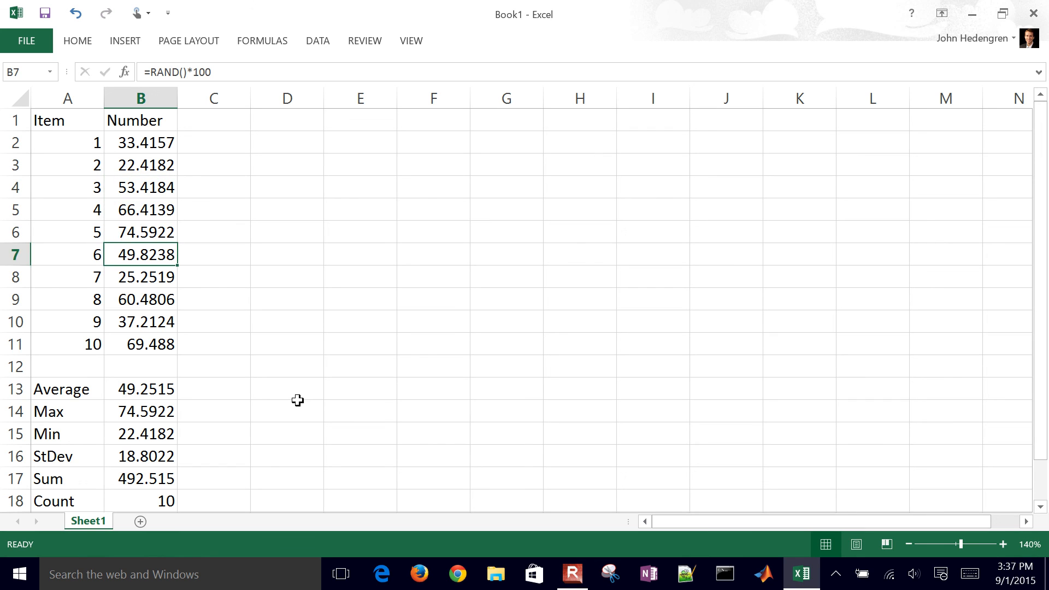
pyautogui.click(140, 455)
pyautogui.write('Co')
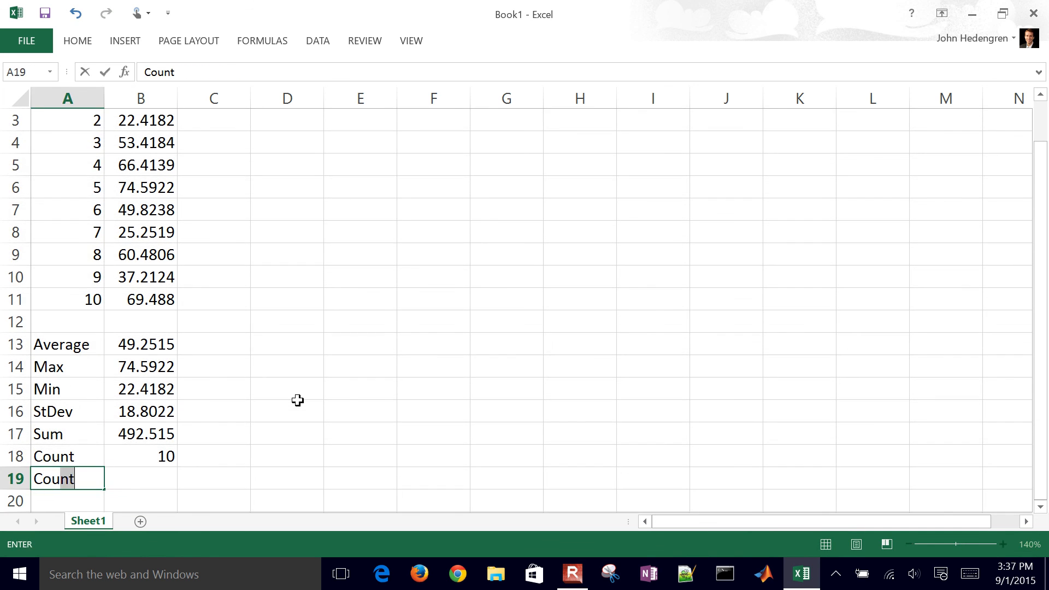
# Label A19 'Count if <' and enter =COUNTIF(B2:B11,"<50") in B19, giving 3
pyautogui.write('if <')
pyautogui.click(141, 479)
pyautogui.write('=')
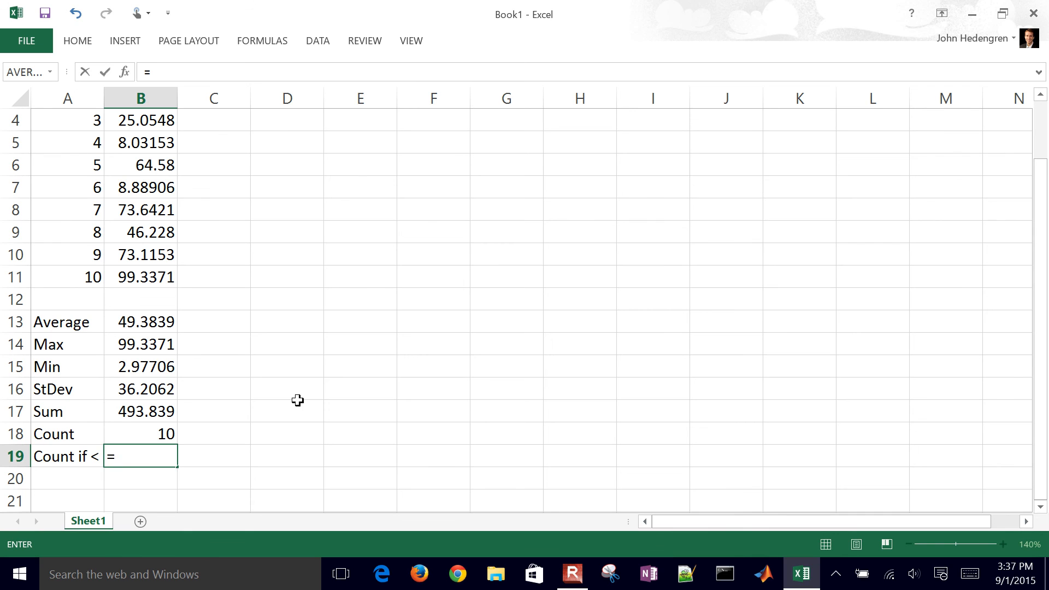
pyautogui.write('Count')
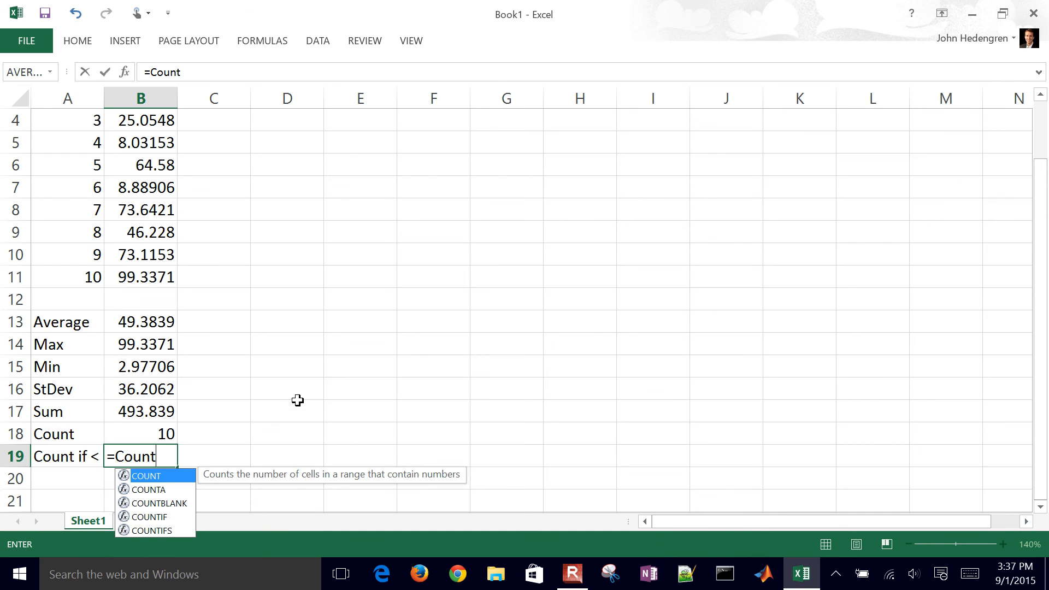
pyautogui.write('if(B2:B11')
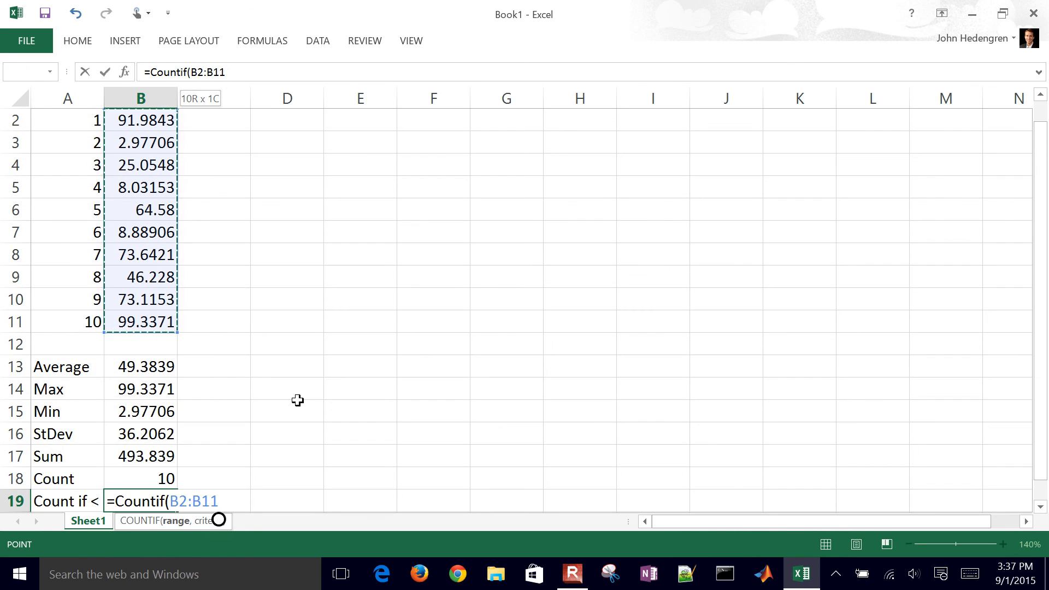
pyautogui.write(',')
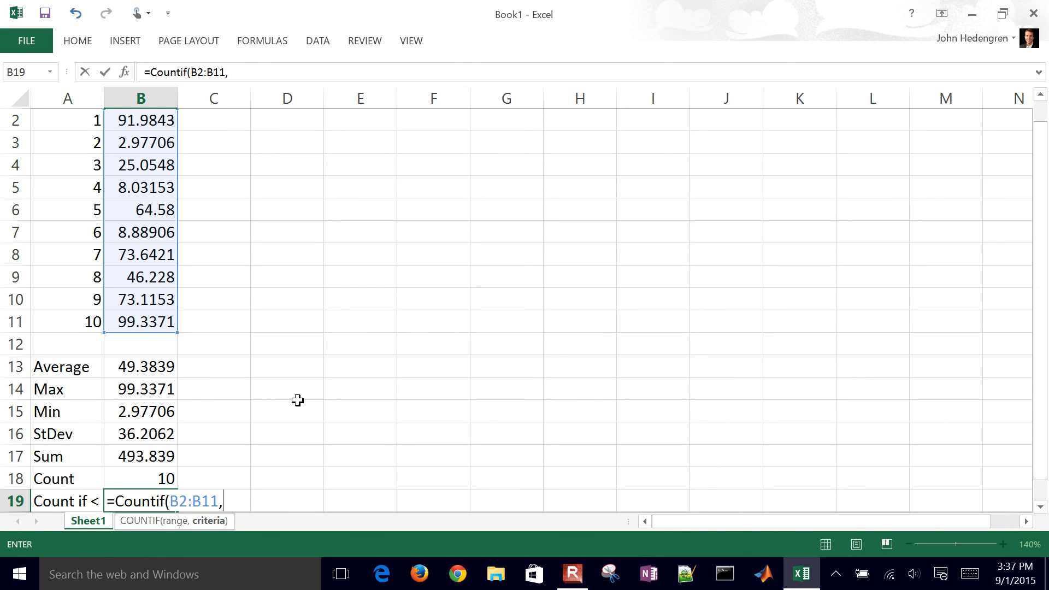
pyautogui.write('"')
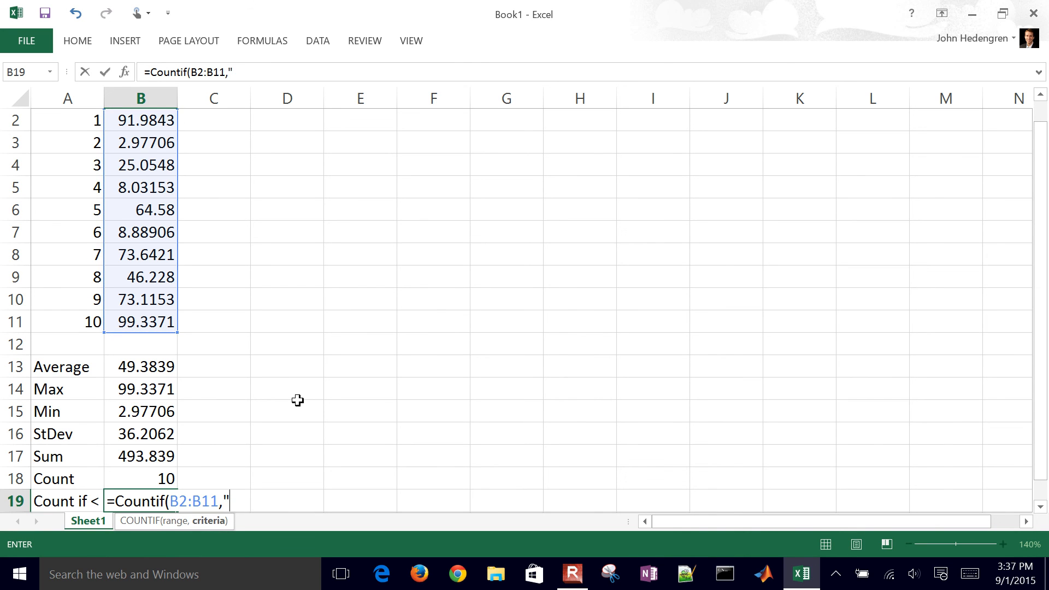
pyautogui.write('<')
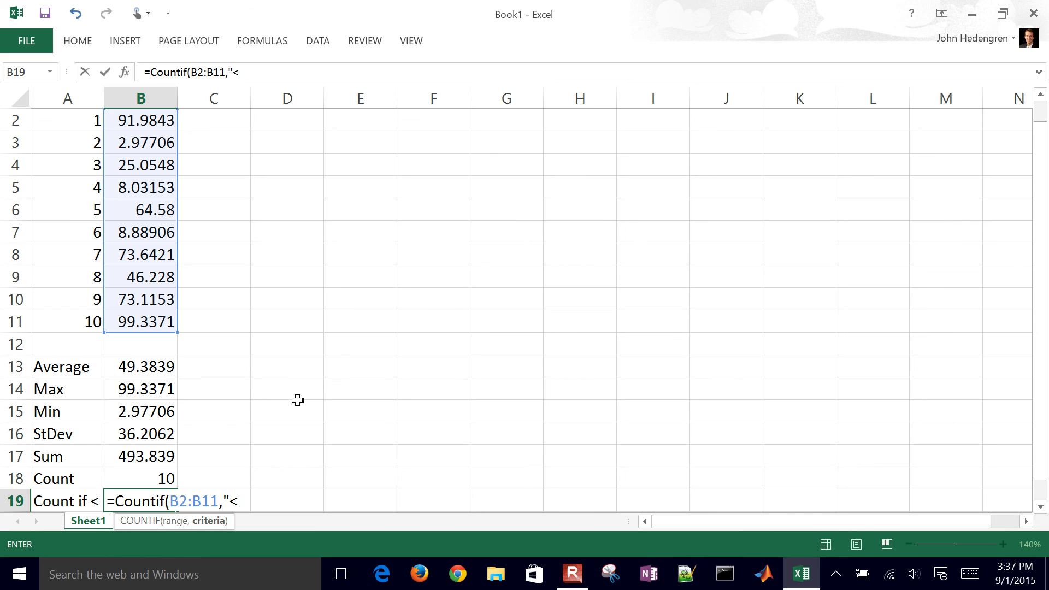
pyautogui.write('50")')
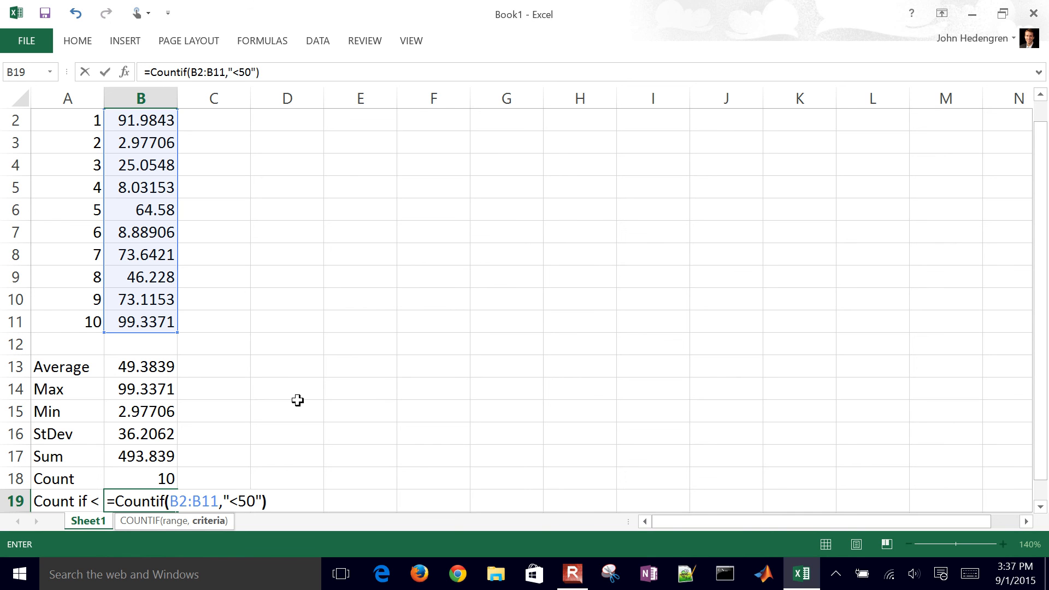
pyautogui.press('Return')
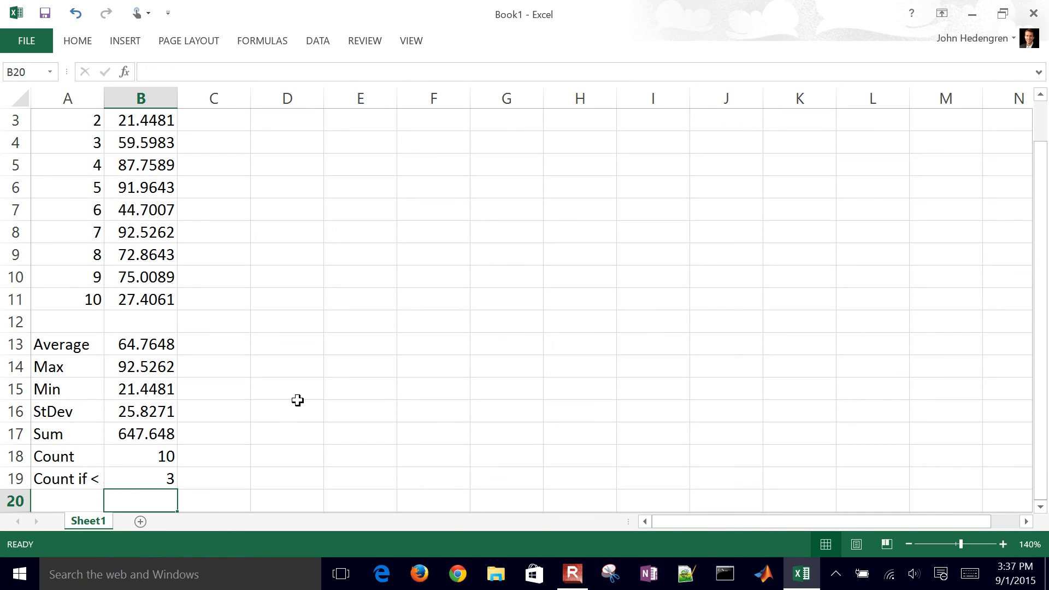
# Review the numbers under 50 and the COUNTIF formula, relabel A19 'Count if < 50' and widen column A
pyautogui.click(140, 456)
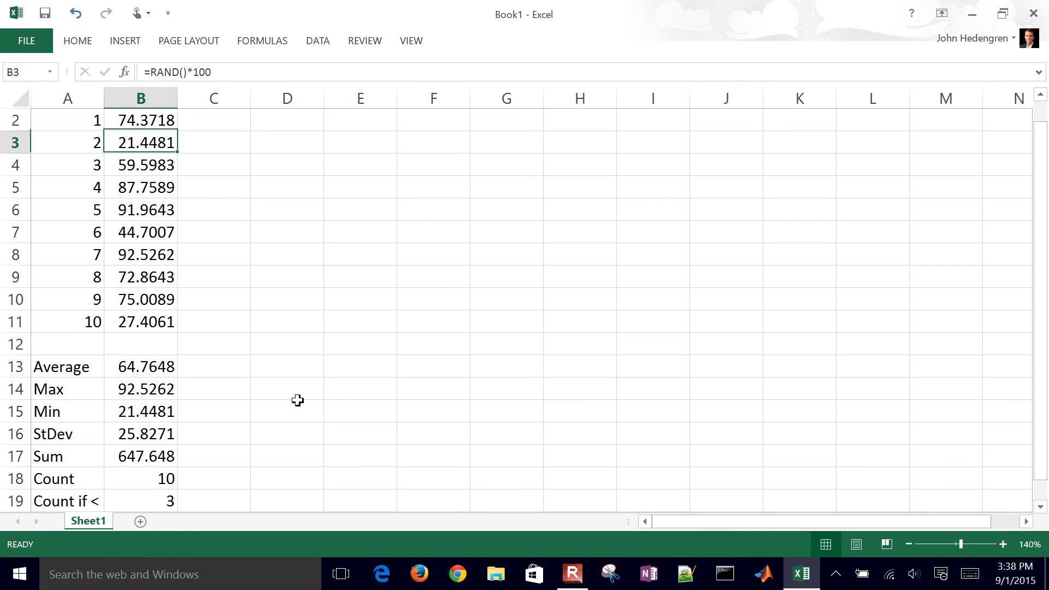
pyautogui.click(144, 254)
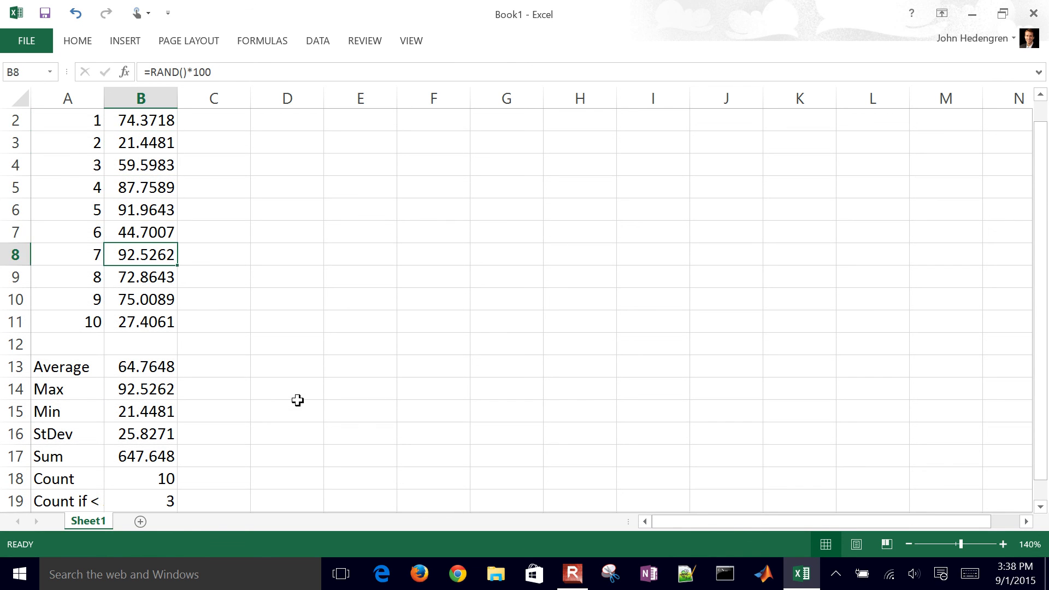
pyautogui.click(139, 321)
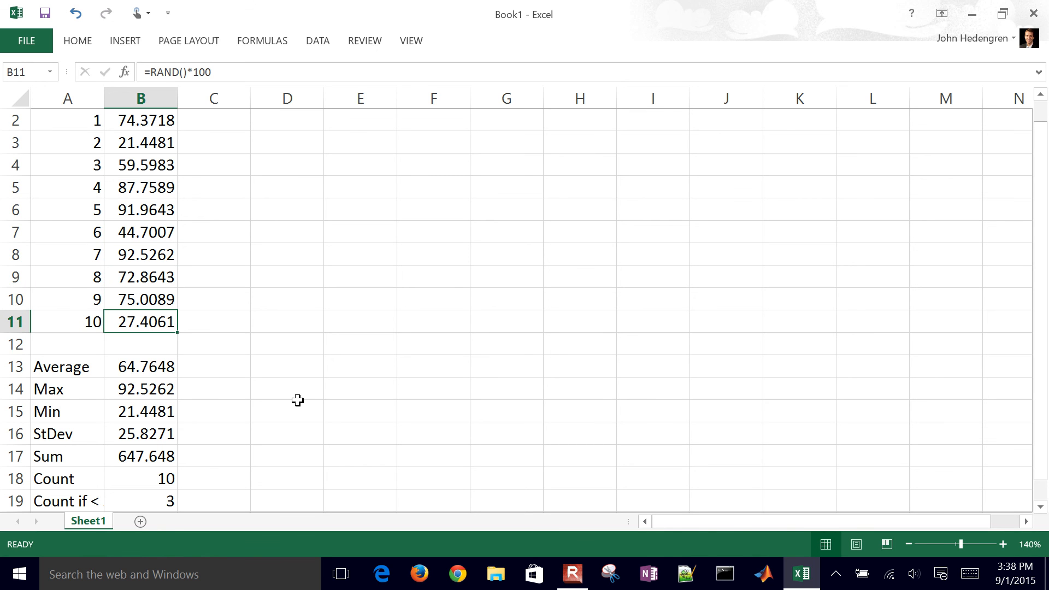
pyautogui.click(140, 501)
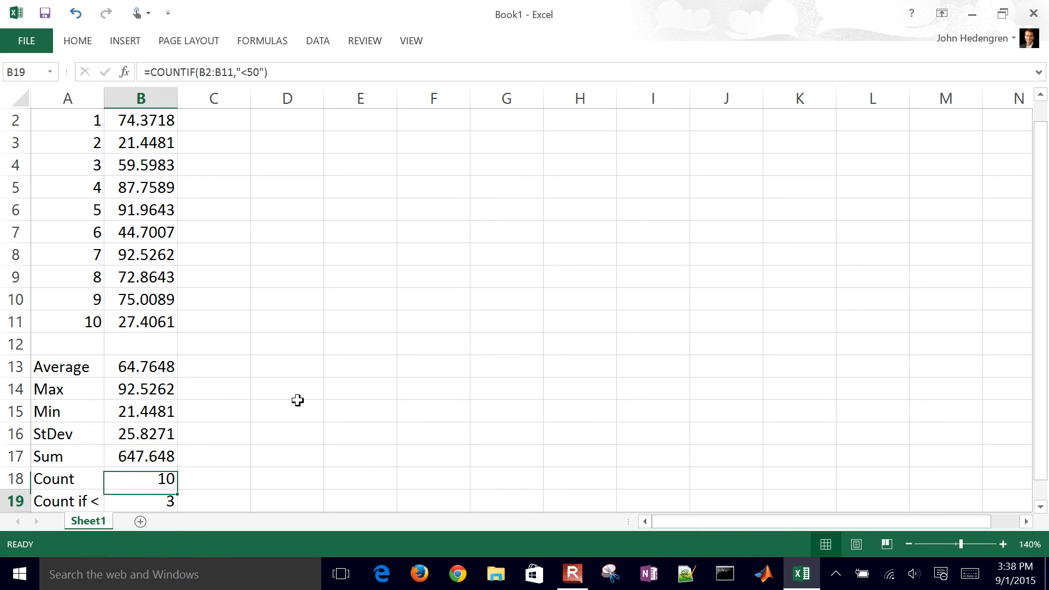
pyautogui.scroll(-3)
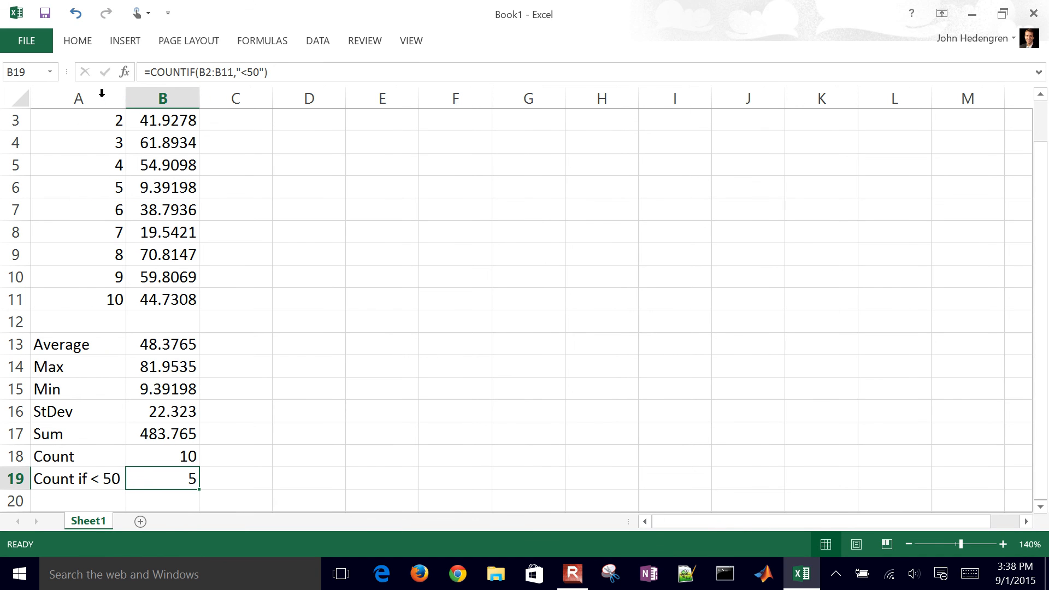
pyautogui.moveTo(223, 478)
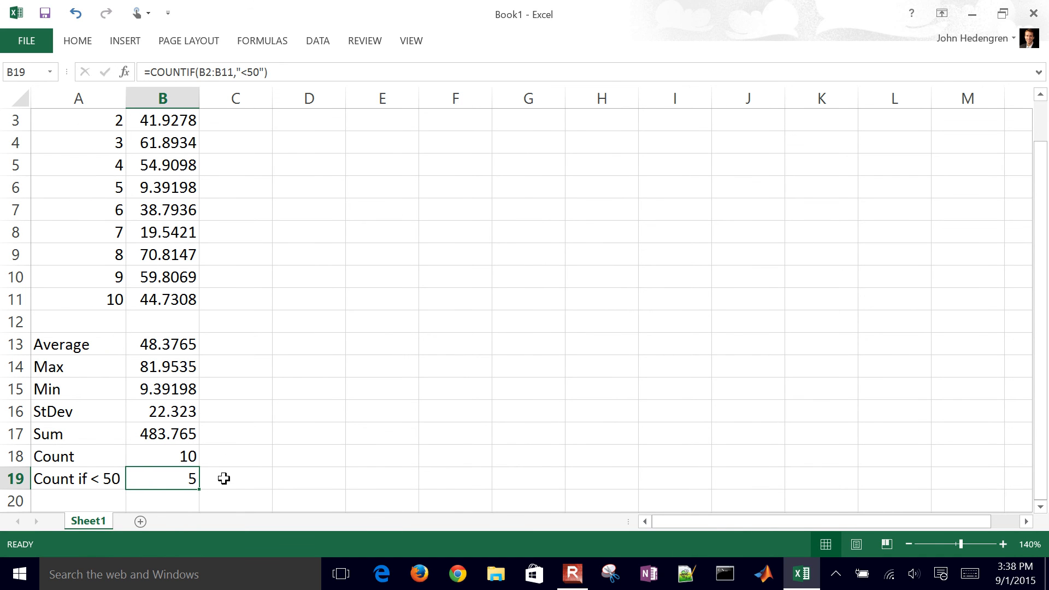
pyautogui.moveTo(52, 389)
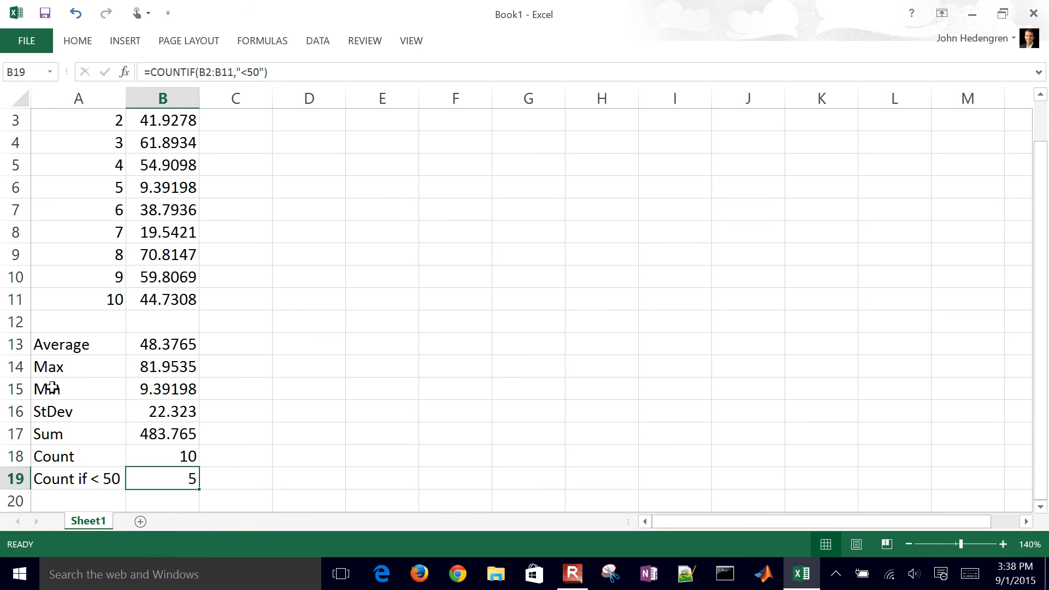
pyautogui.moveTo(203, 404)
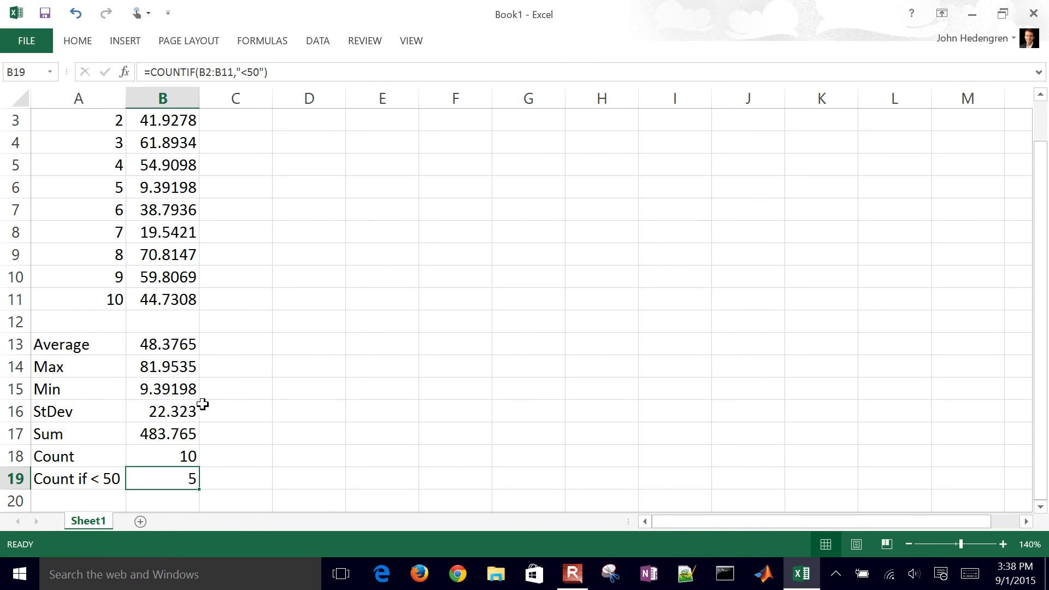
pyautogui.click(235, 366)
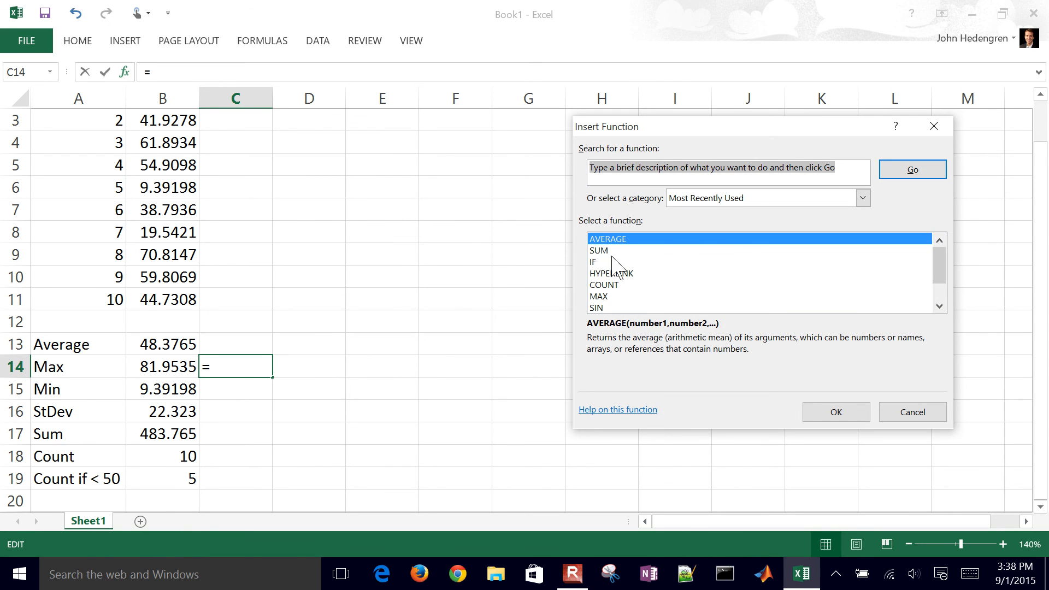
# Start a formula in C14 and bring up the Insert Function list of recently used functions
pyautogui.click(940, 308)
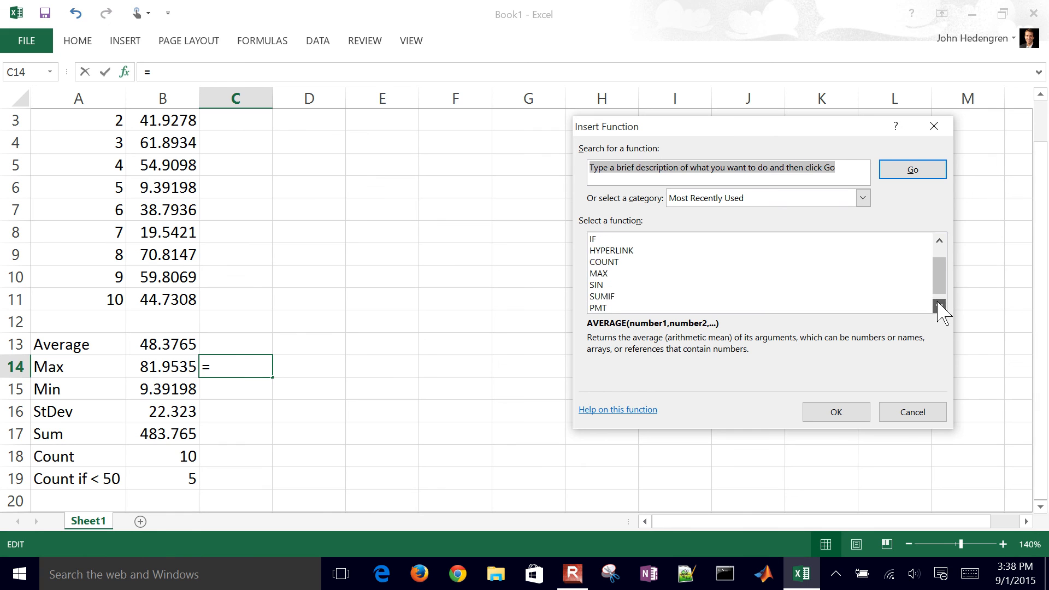